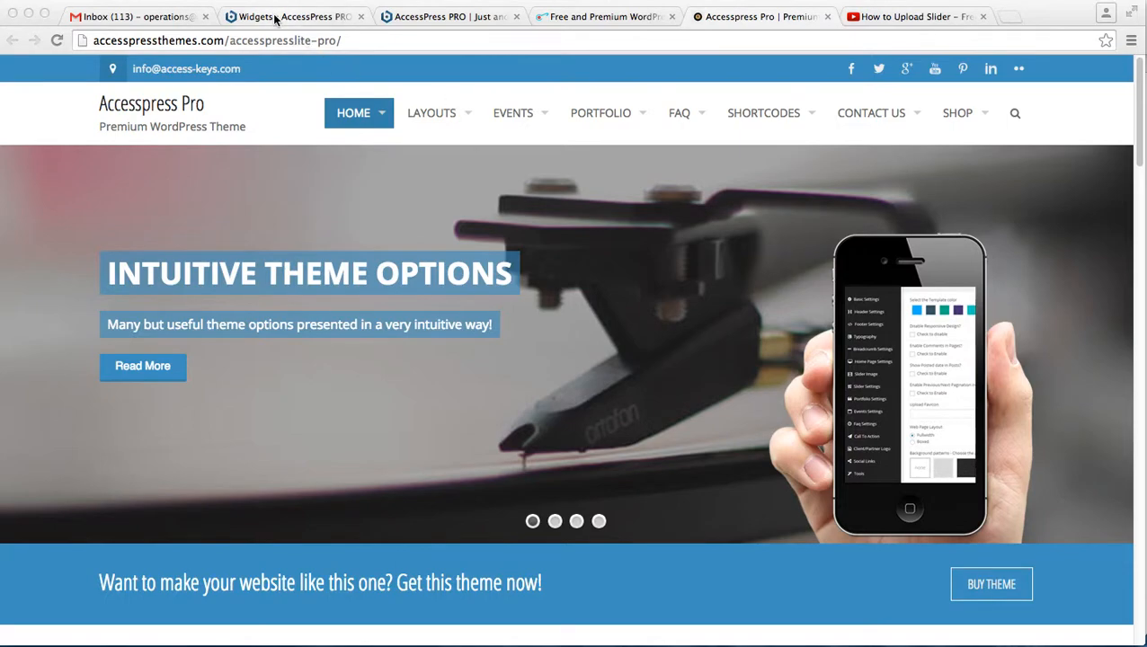
Go to the Widgets admin page and browse the Available Widgets list
left_click(293, 16)
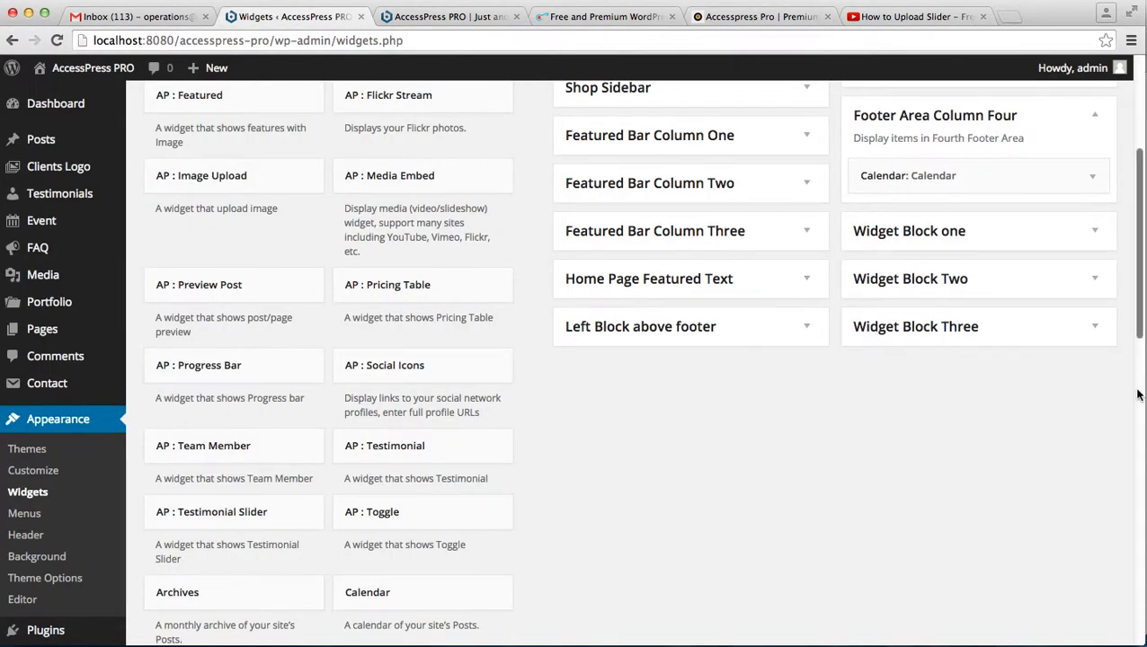
scroll("up", 3)
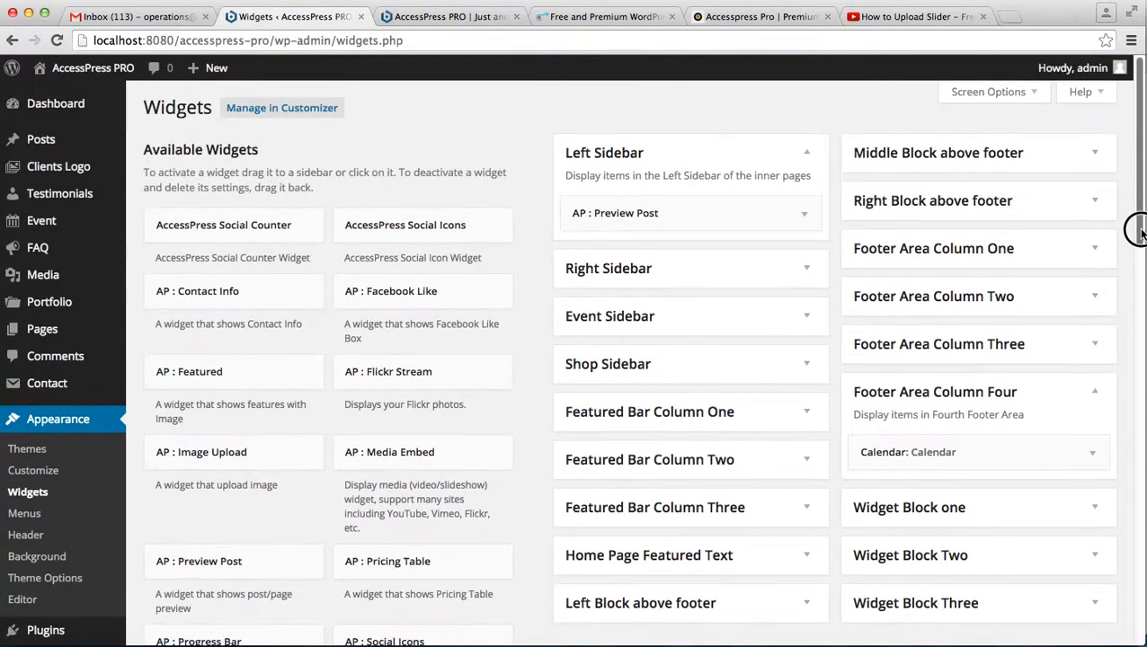
scroll("down", 3)
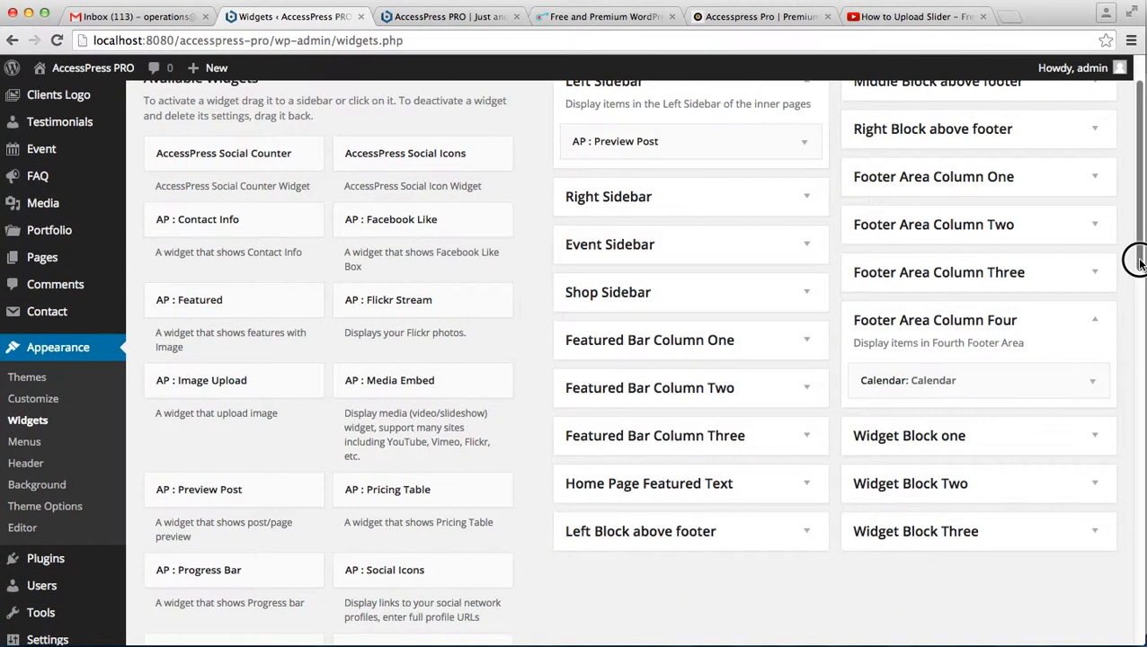
scroll("down", 3)
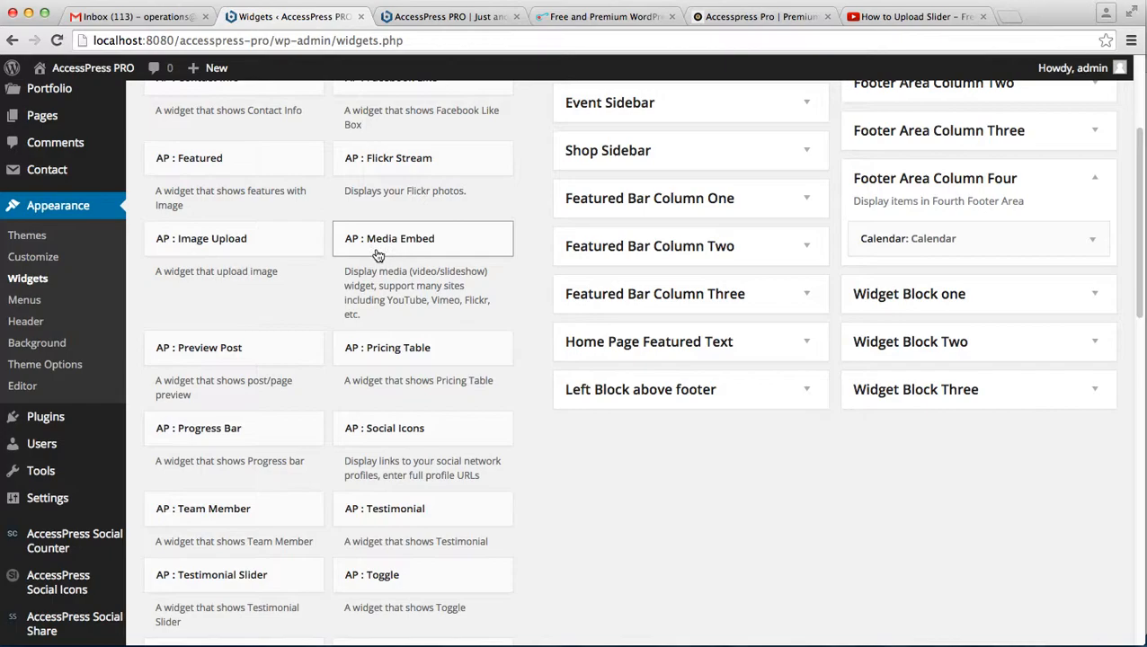
mouse_move(409, 437)
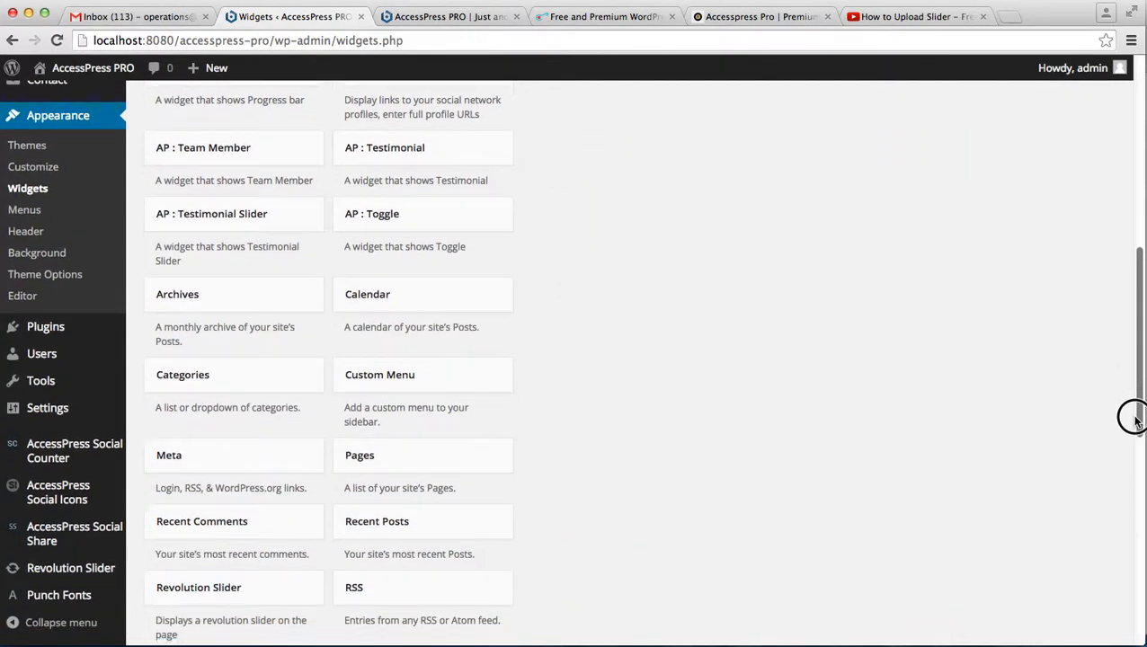
mouse_move(456, 507)
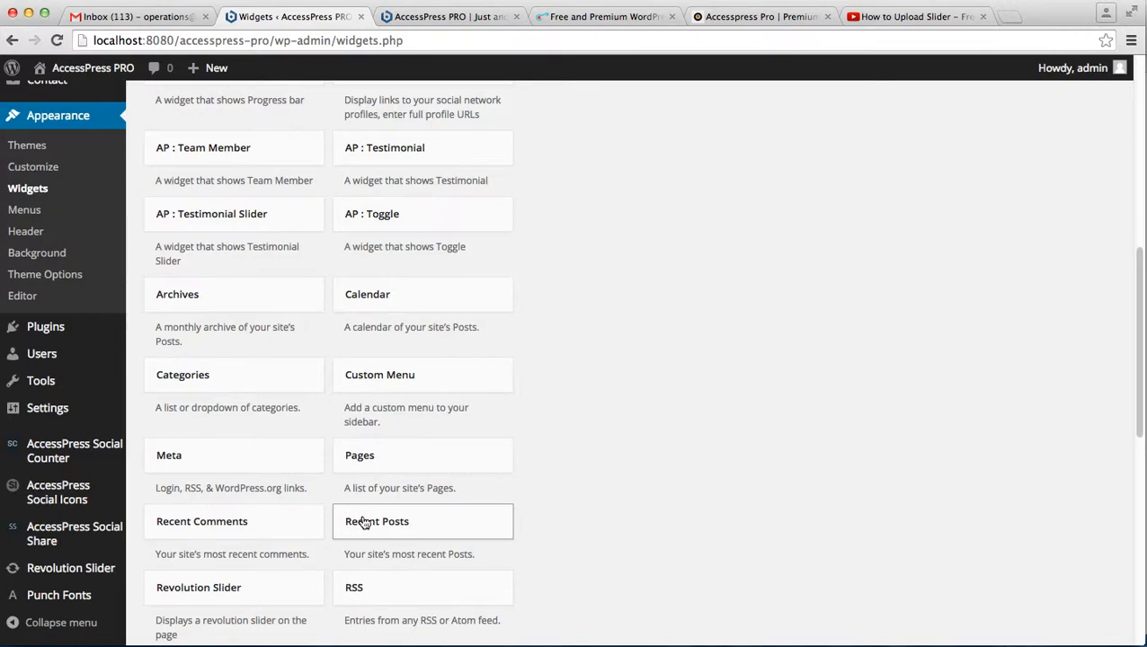
scroll("down", 3)
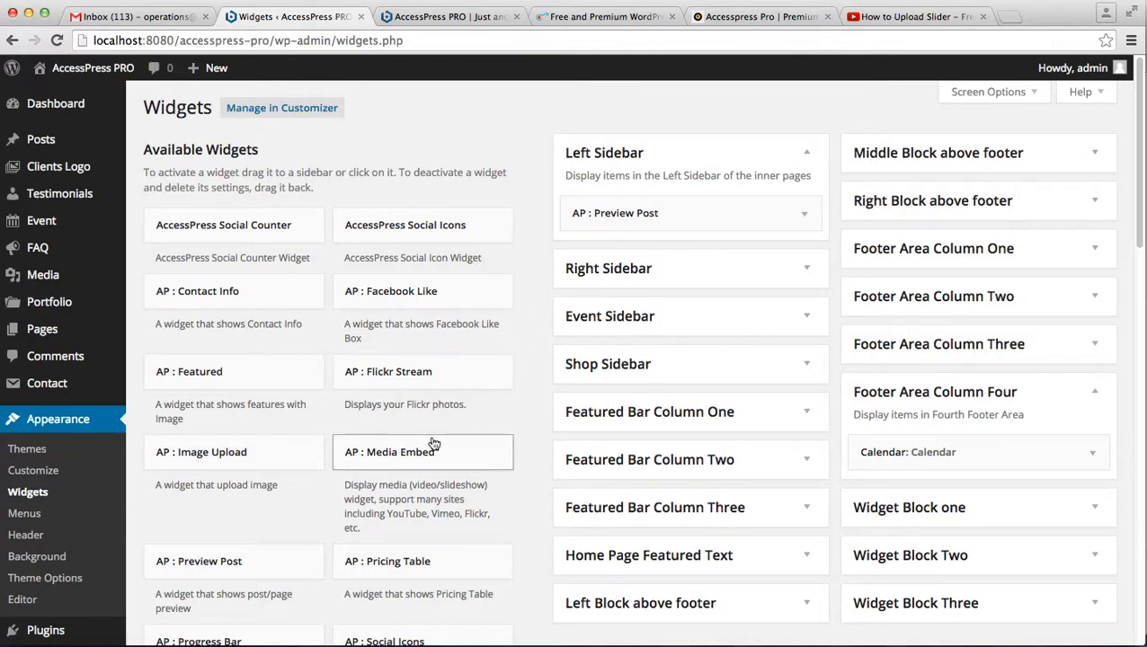
mouse_move(424, 536)
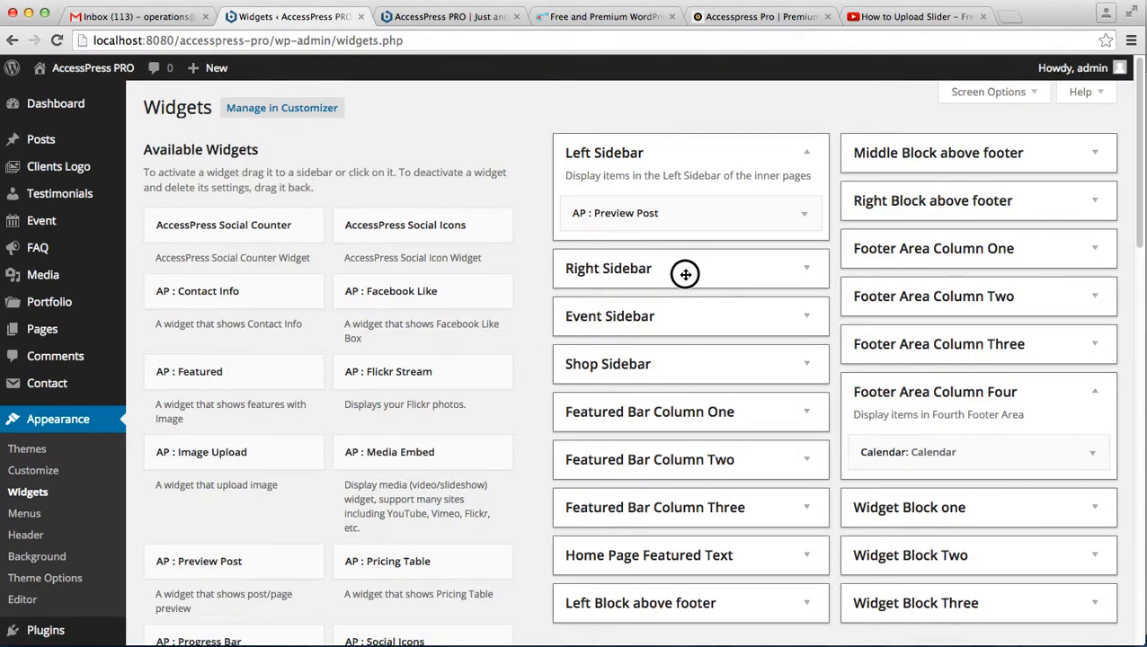
mouse_move(721, 277)
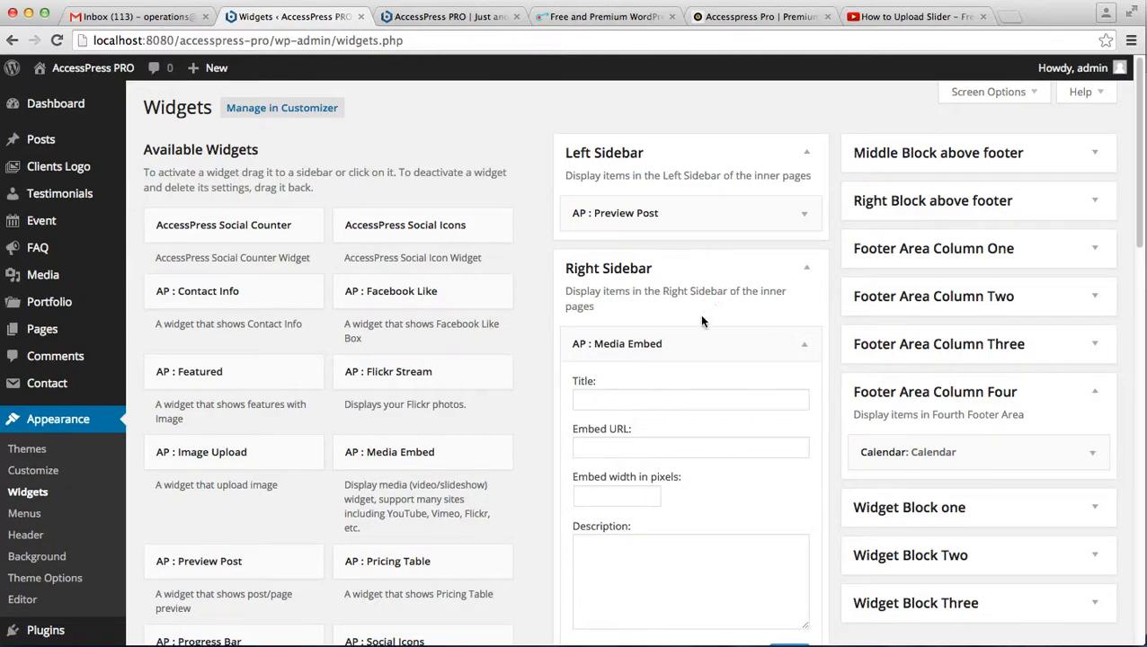
left_click(690, 399)
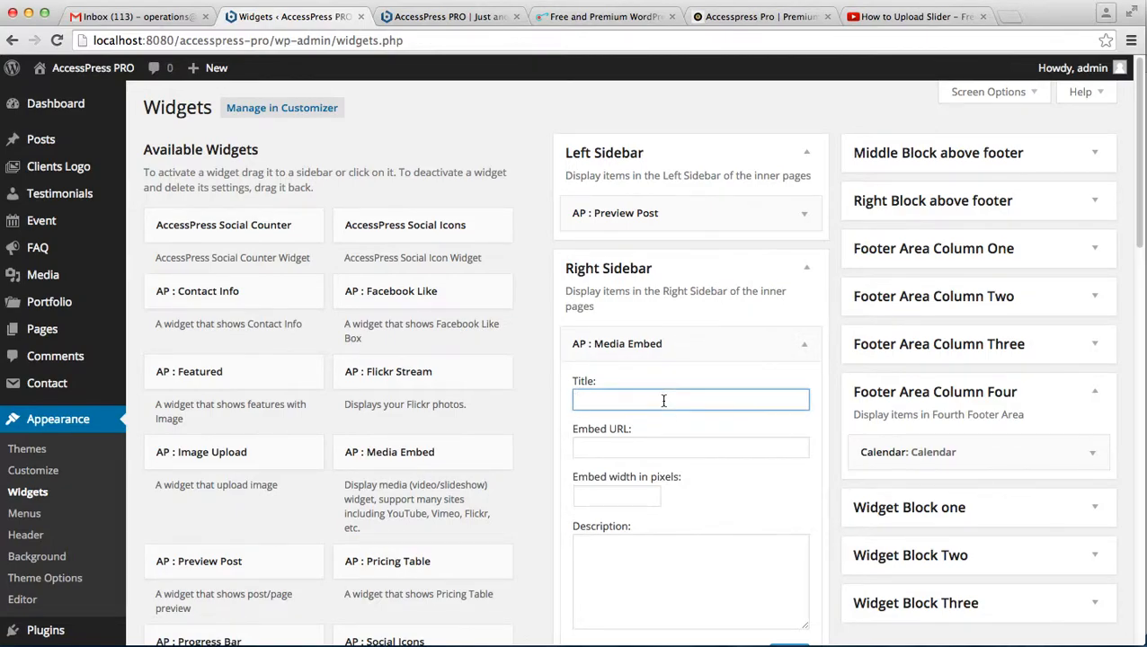
type("Must Watch")
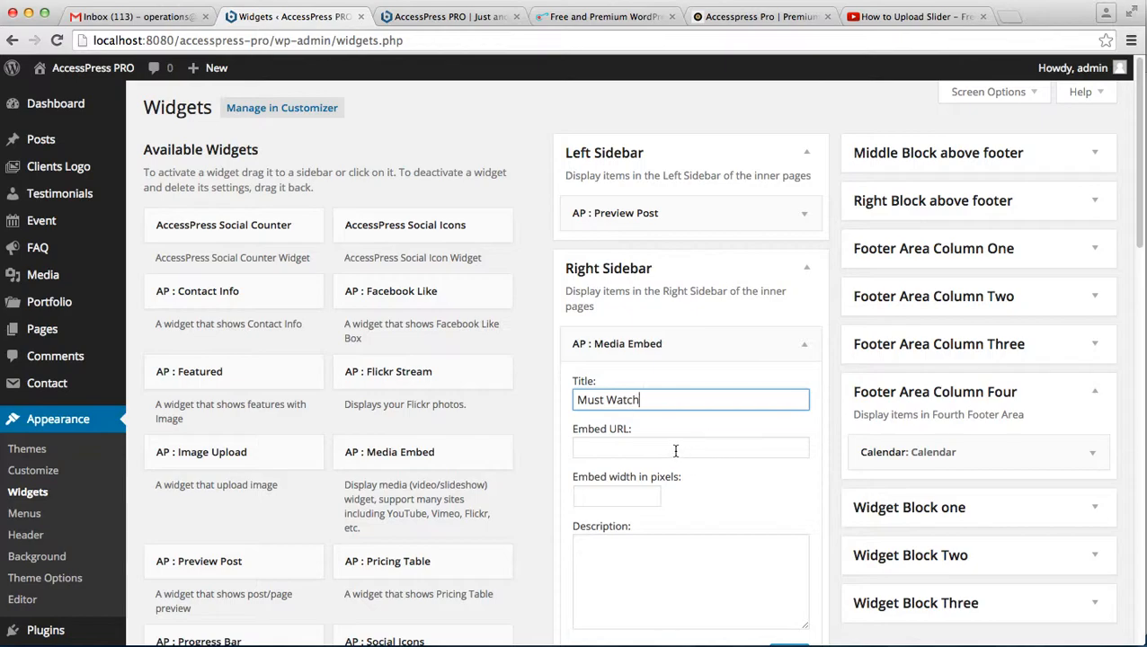
left_click(913, 16)
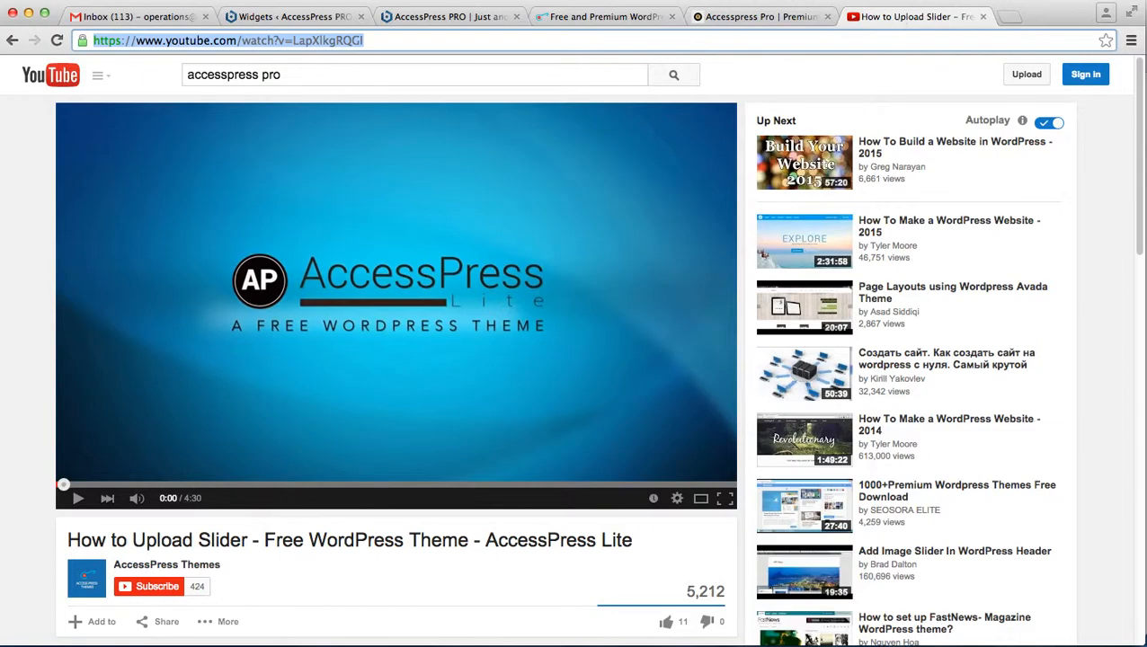
left_click(294, 17)
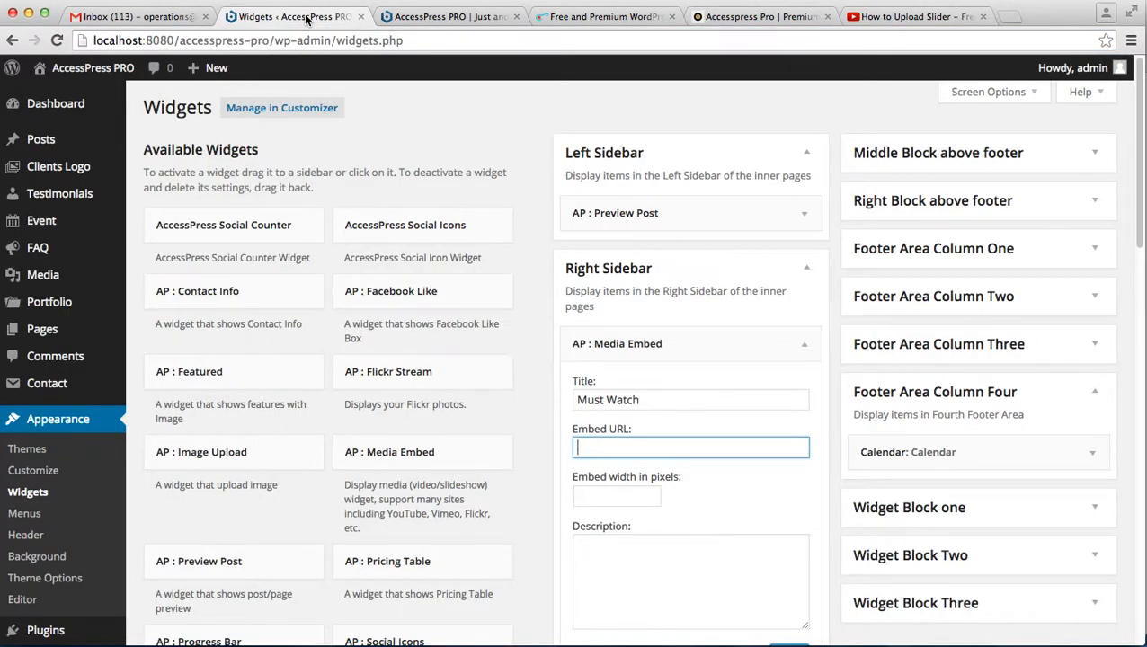
type("https://www.youtube.com/watch?v=LapXlkgRQGI")
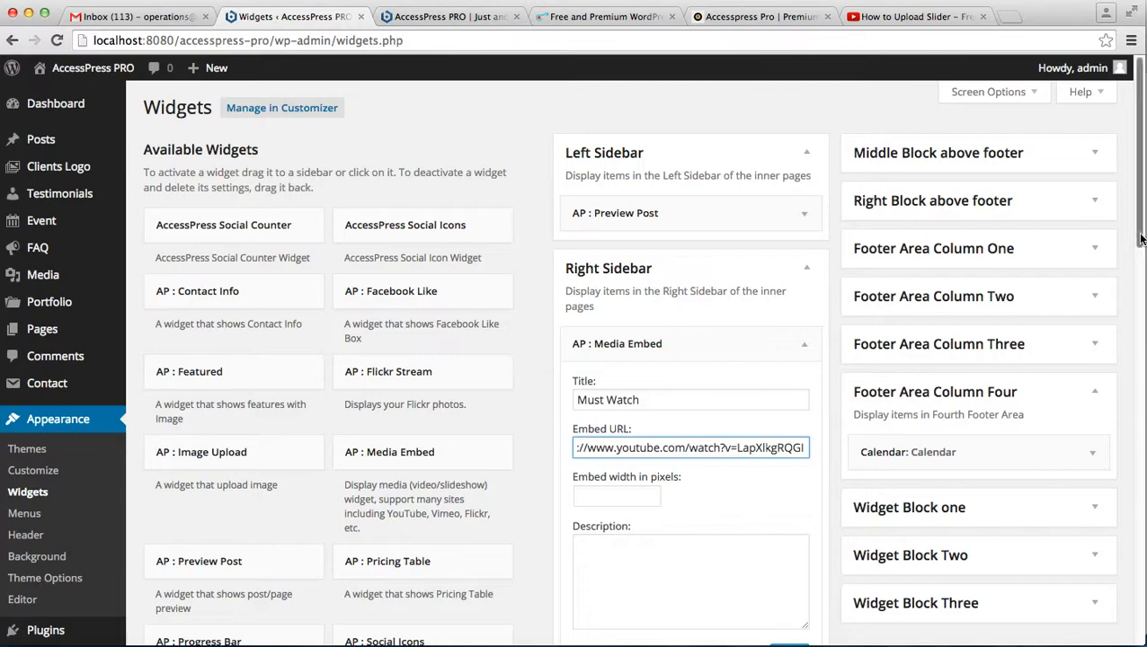
Set the embed width to 100 and add a description
scroll("down", 3)
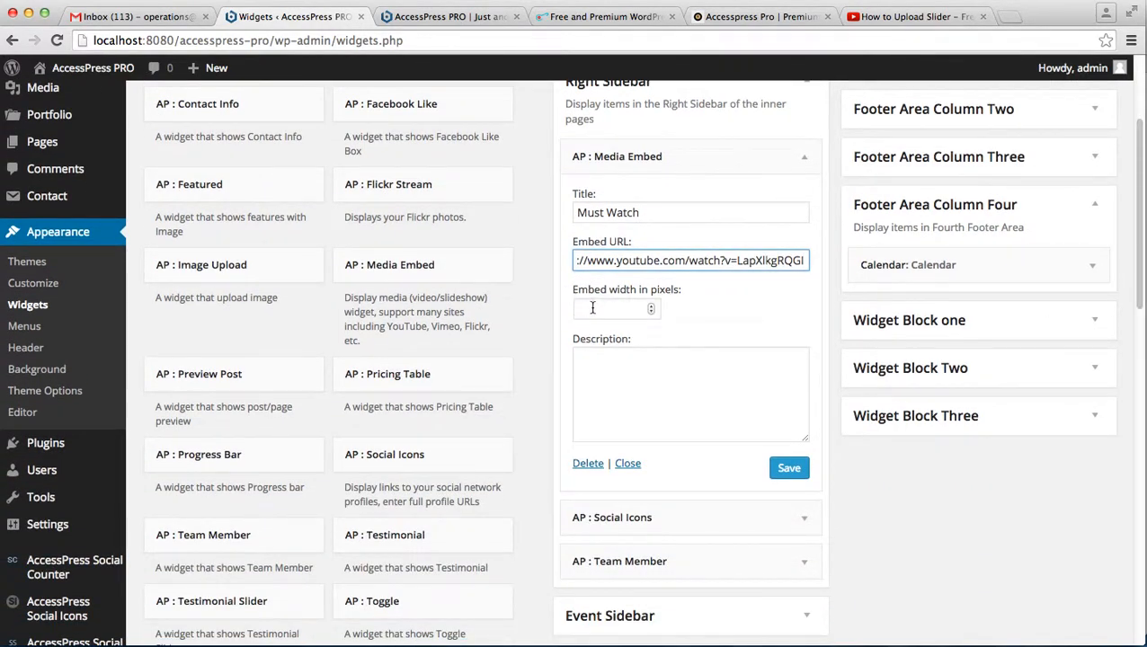
left_click(617, 309)
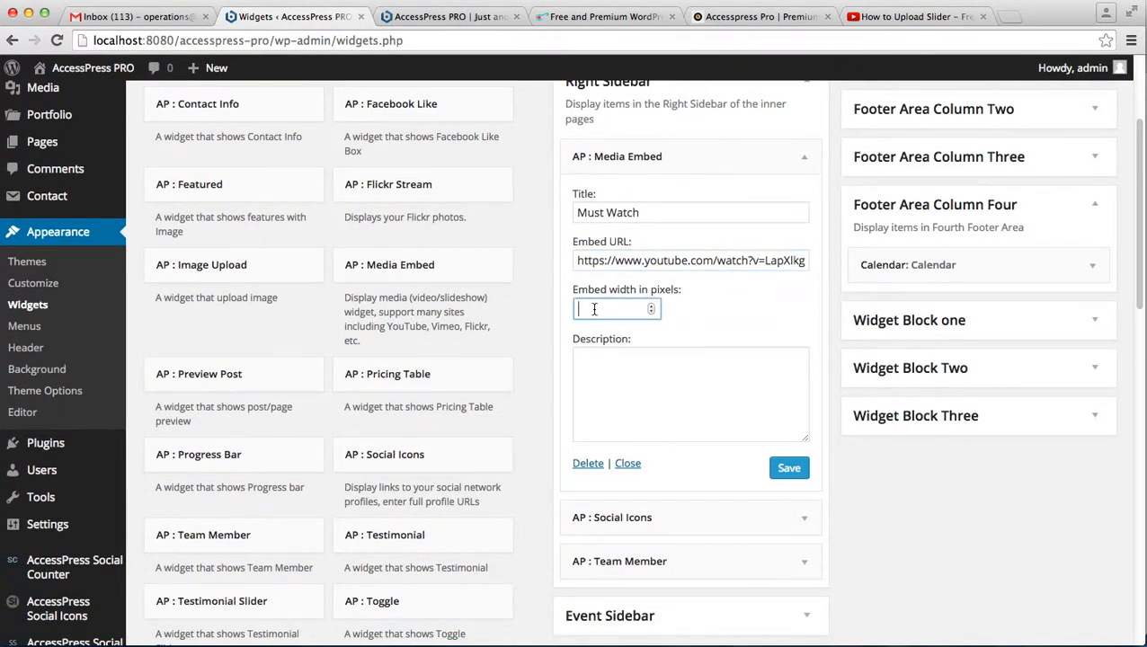
type("100")
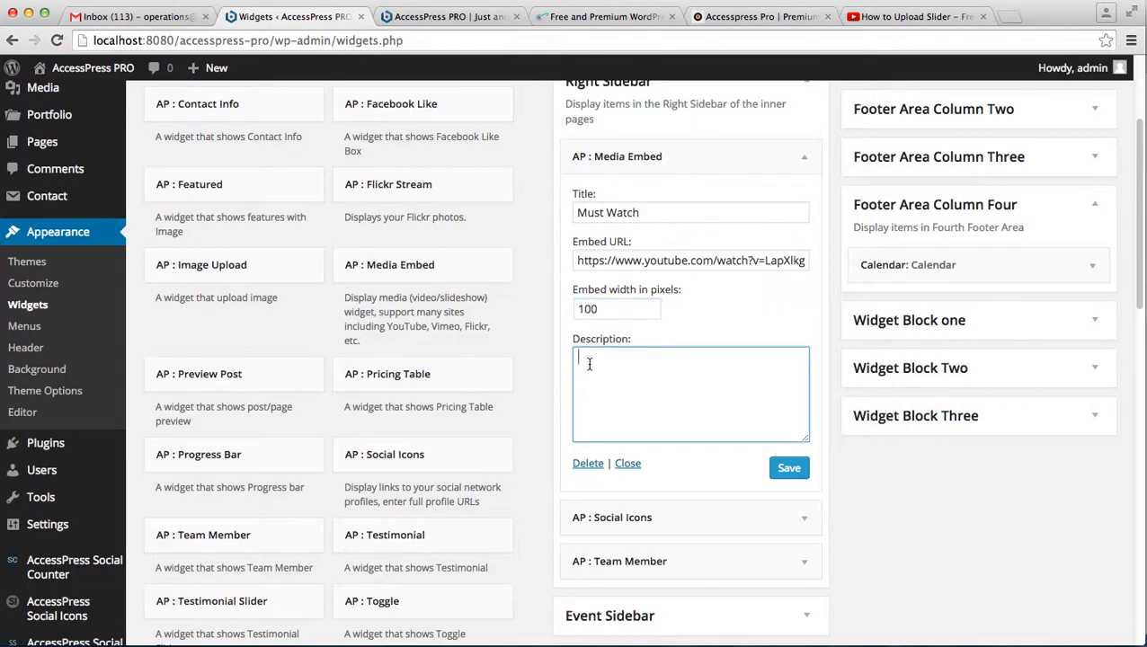
type("Descrip")
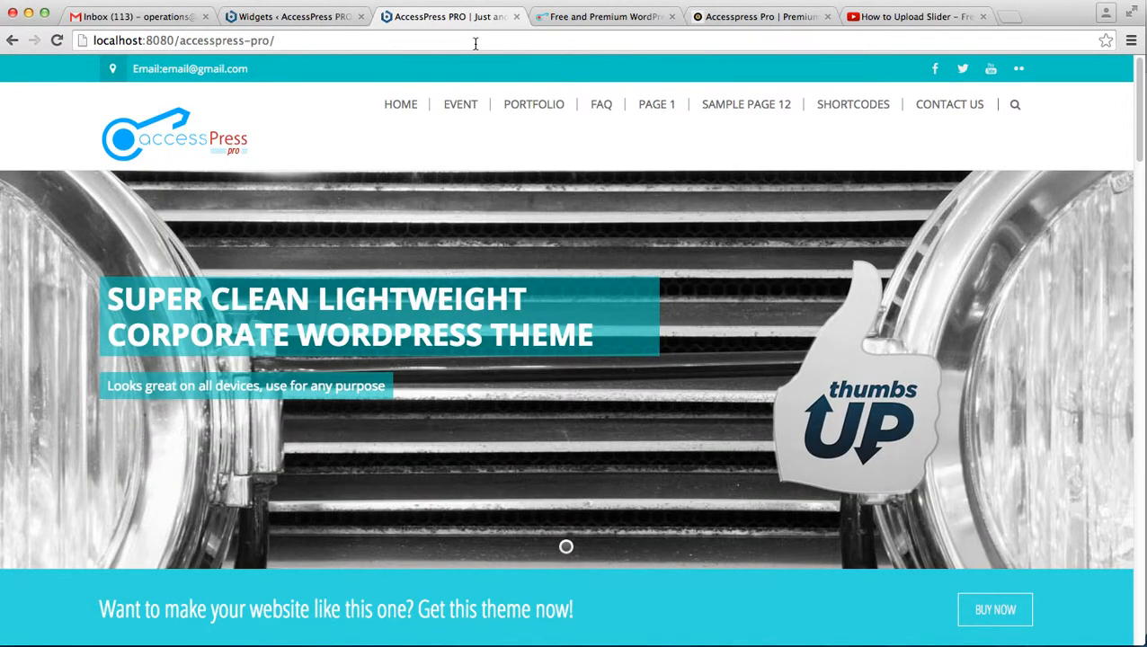
left_click(532, 104)
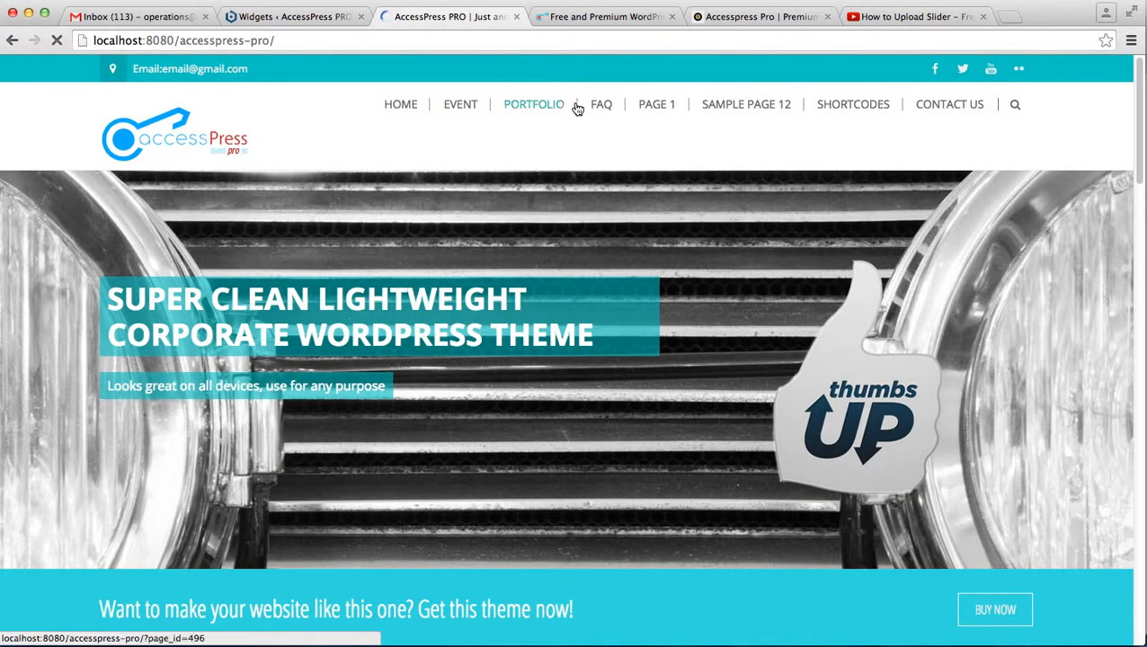
left_click(600, 102)
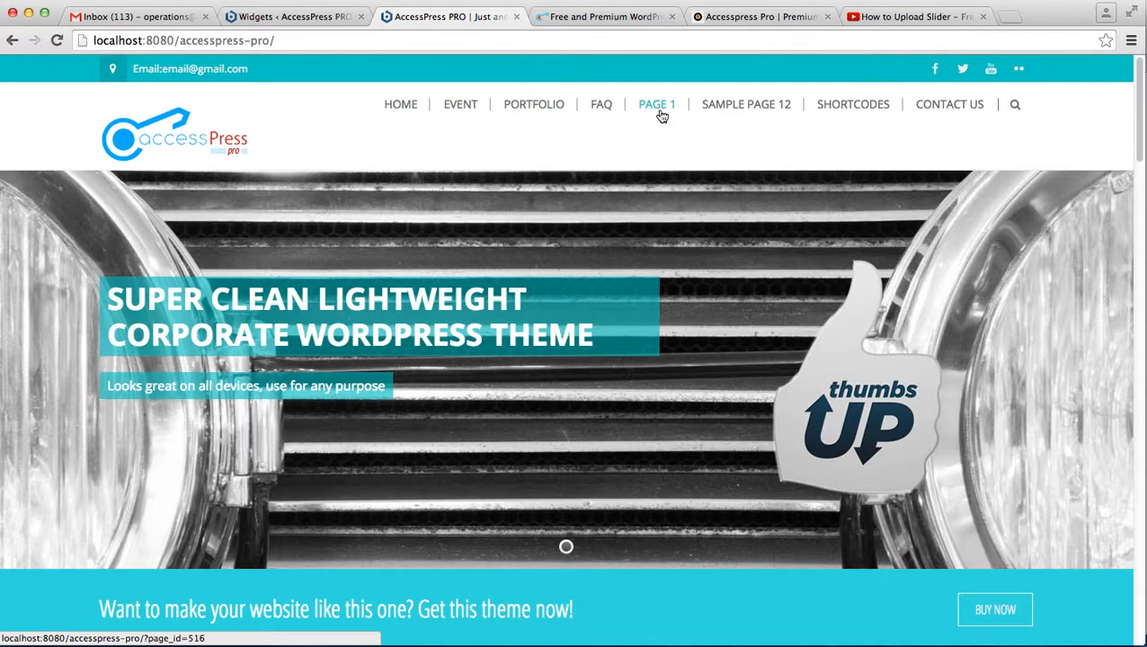
left_click(656, 104)
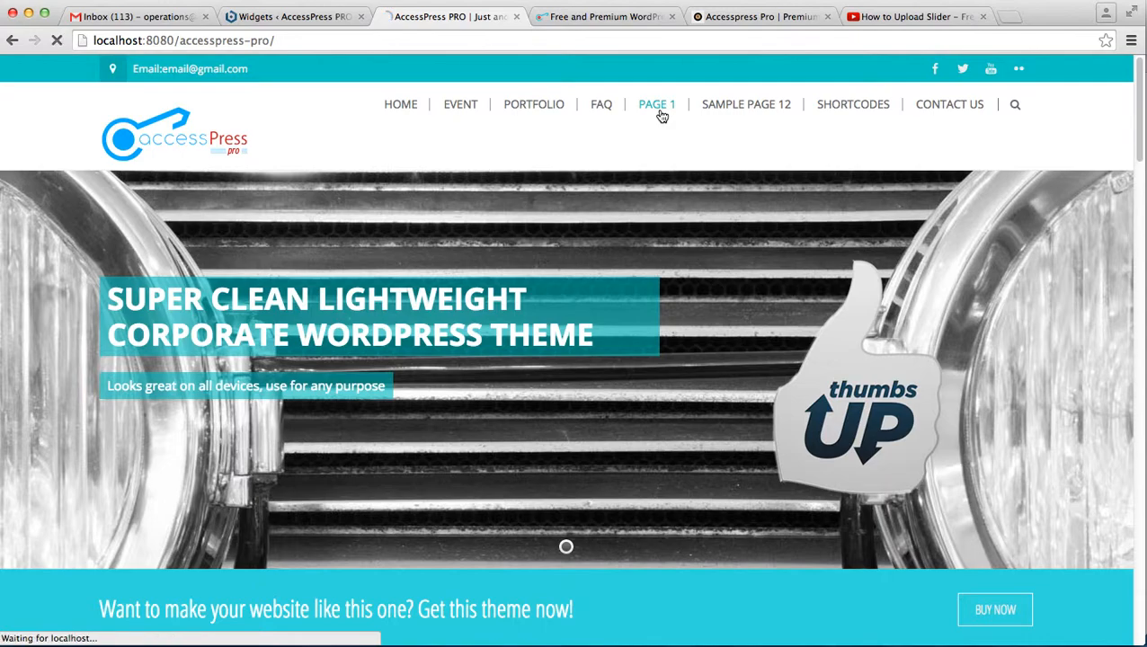
left_click(656, 104)
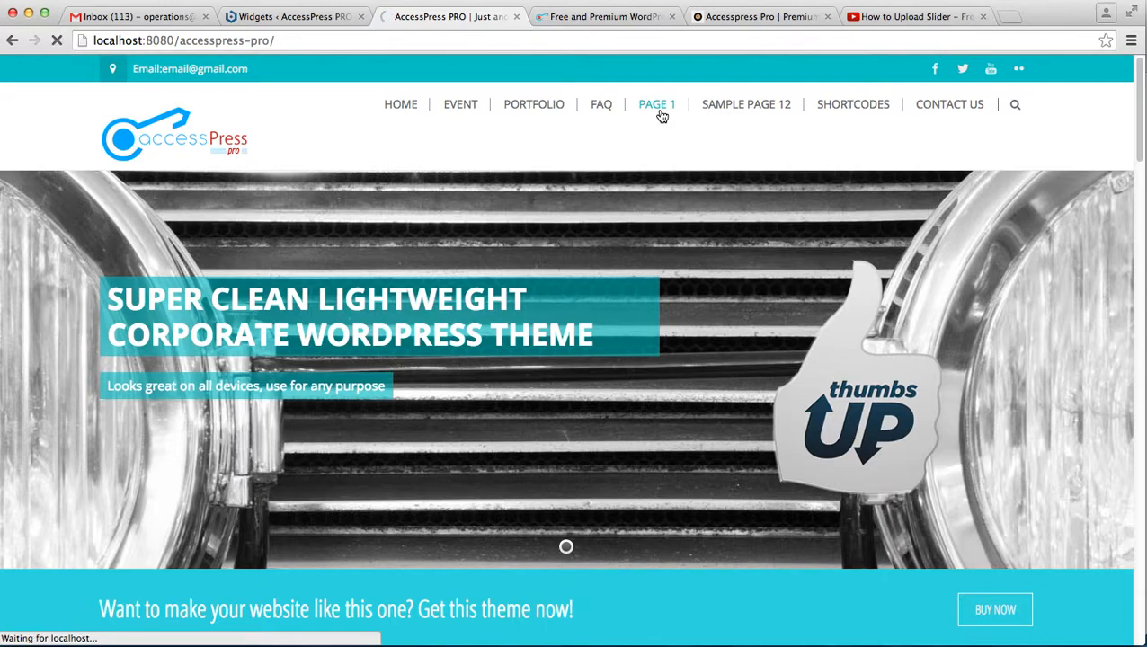
left_click(656, 102)
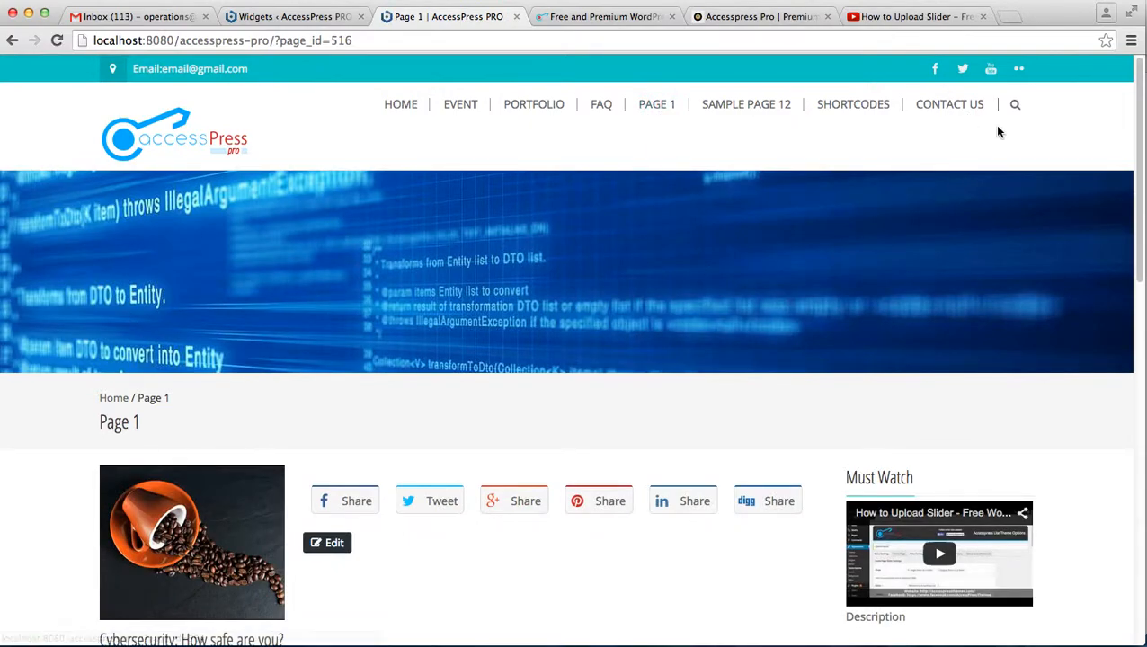
scroll("down", 3)
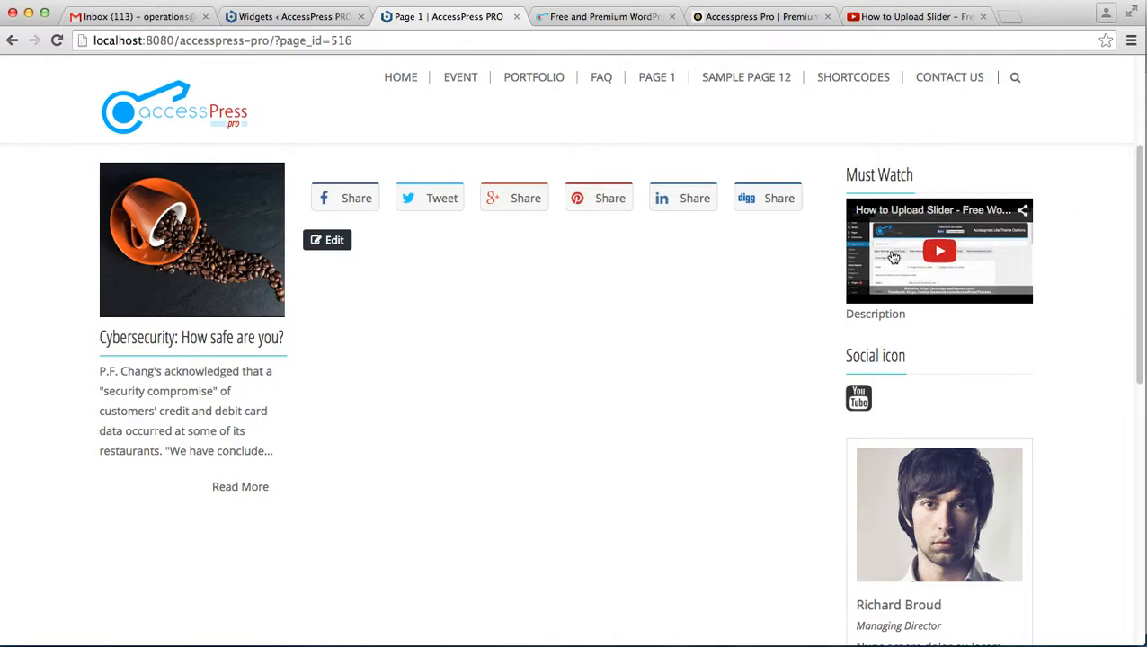
mouse_move(944, 268)
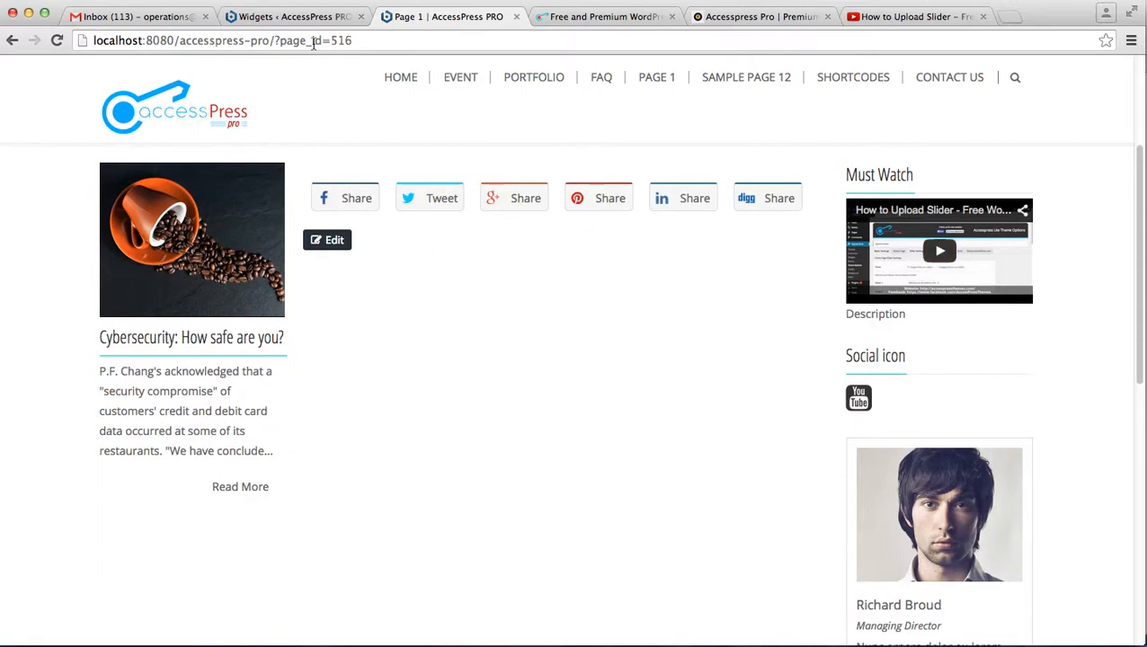
left_click(293, 16)
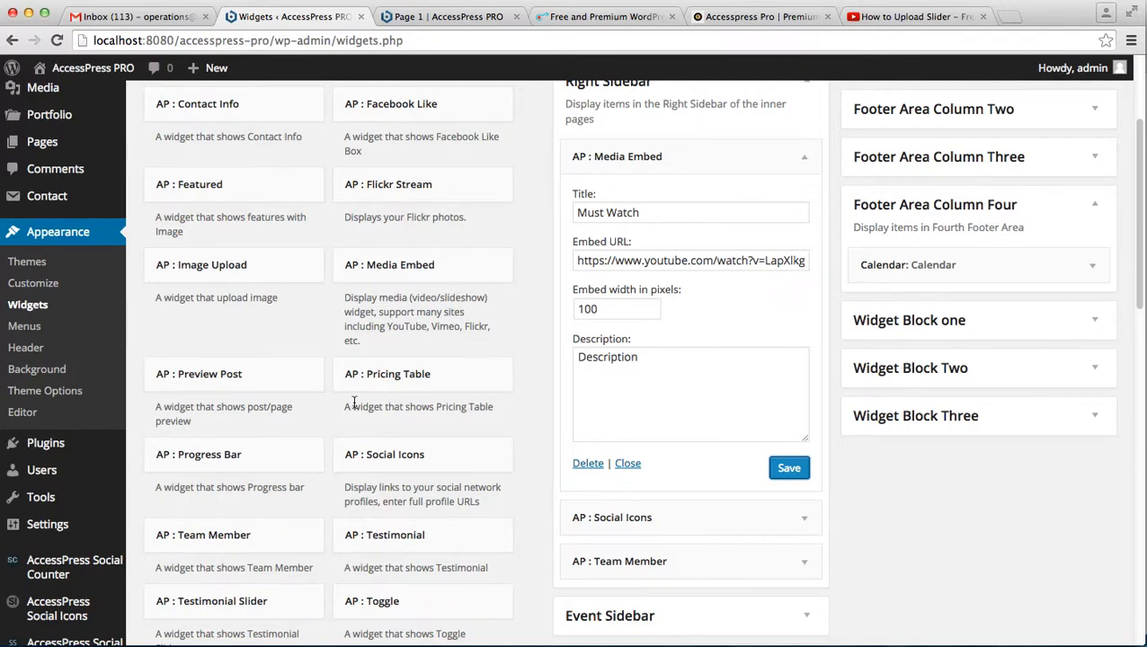
mouse_move(861, 421)
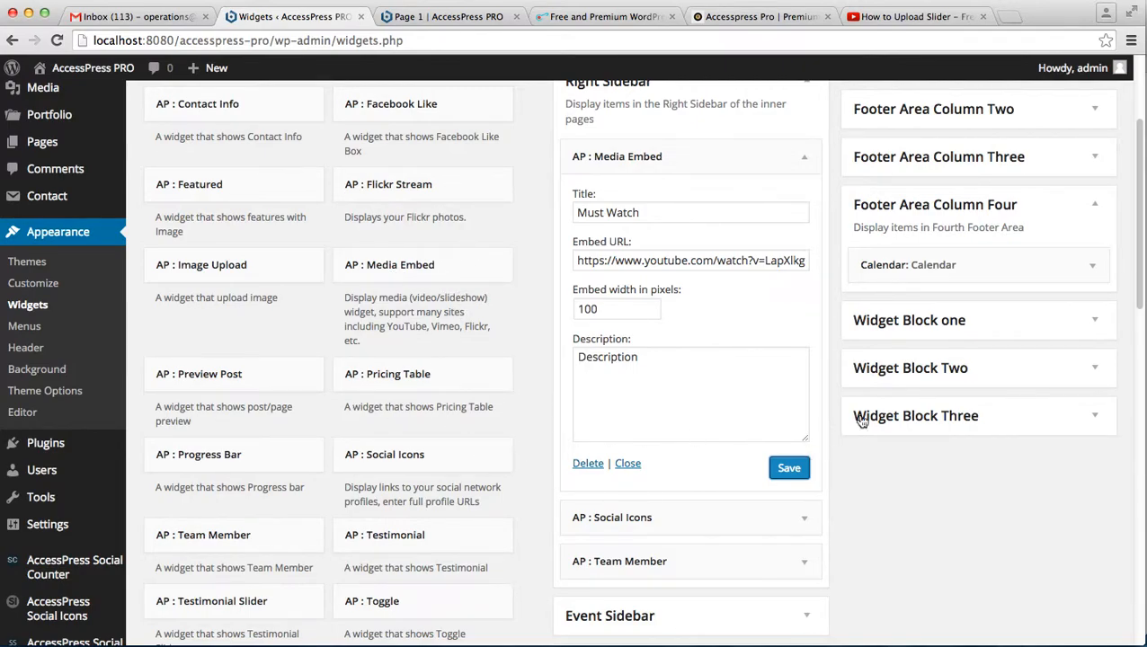
Add the Categories widget to Footer Area Column Four
scroll("down", 3)
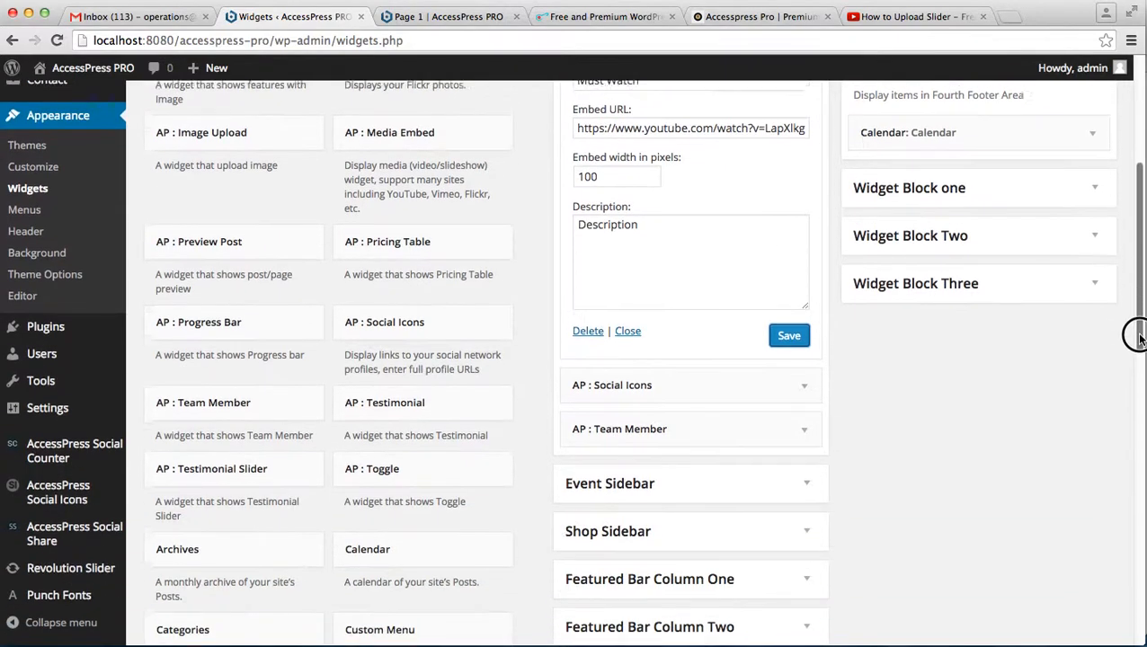
scroll("down", 3)
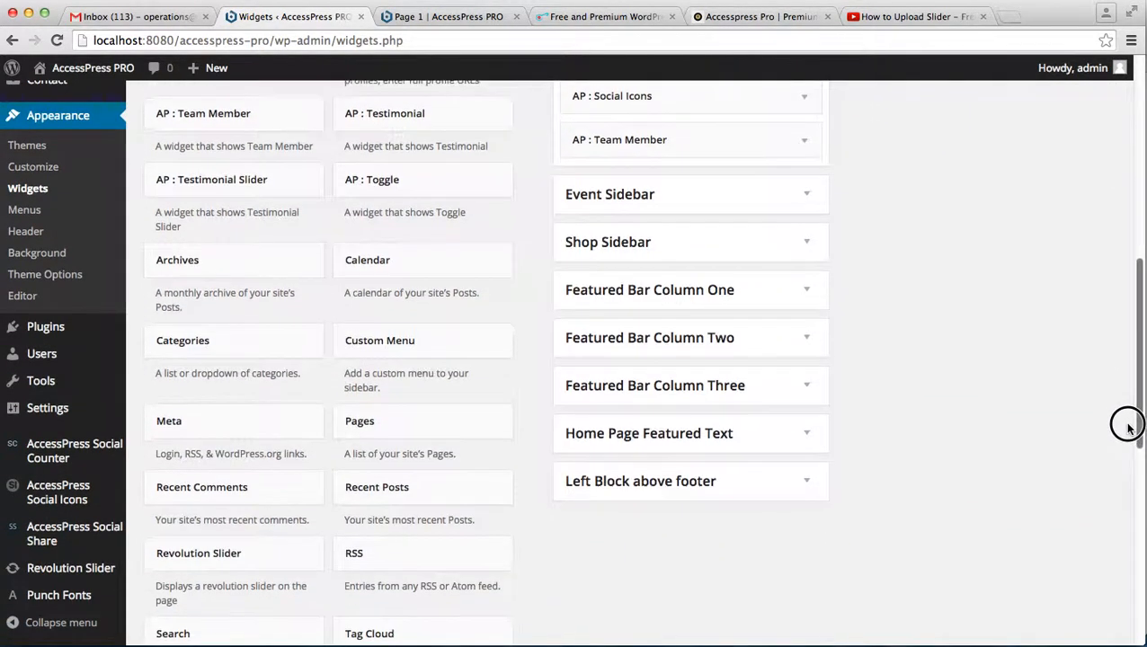
scroll("down", 3)
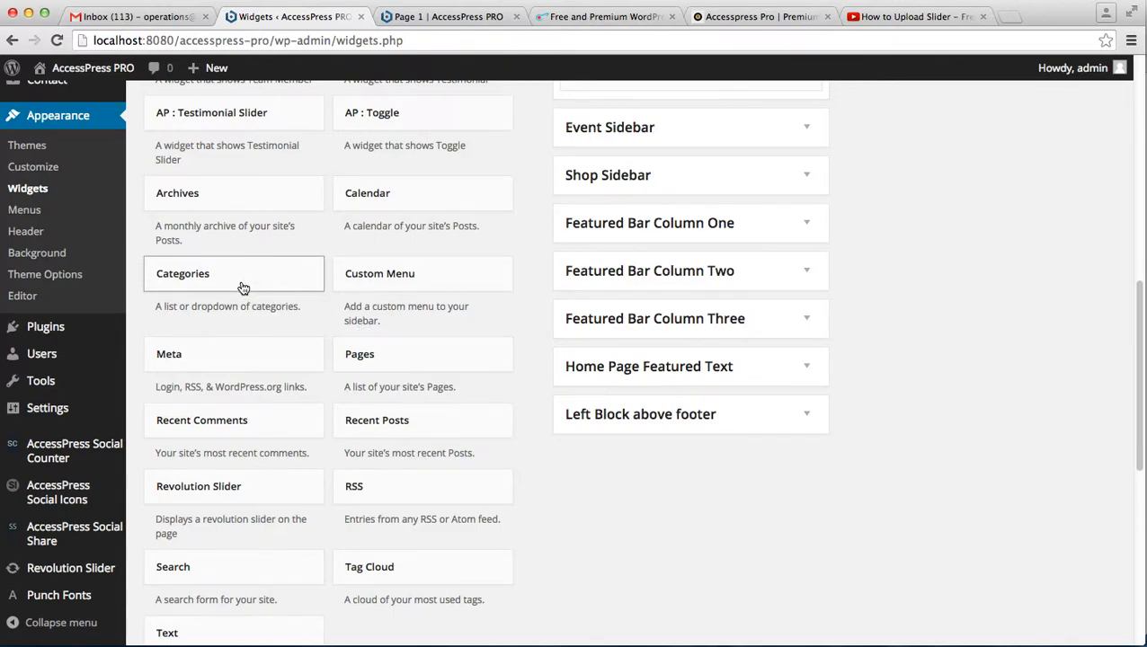
mouse_move(255, 286)
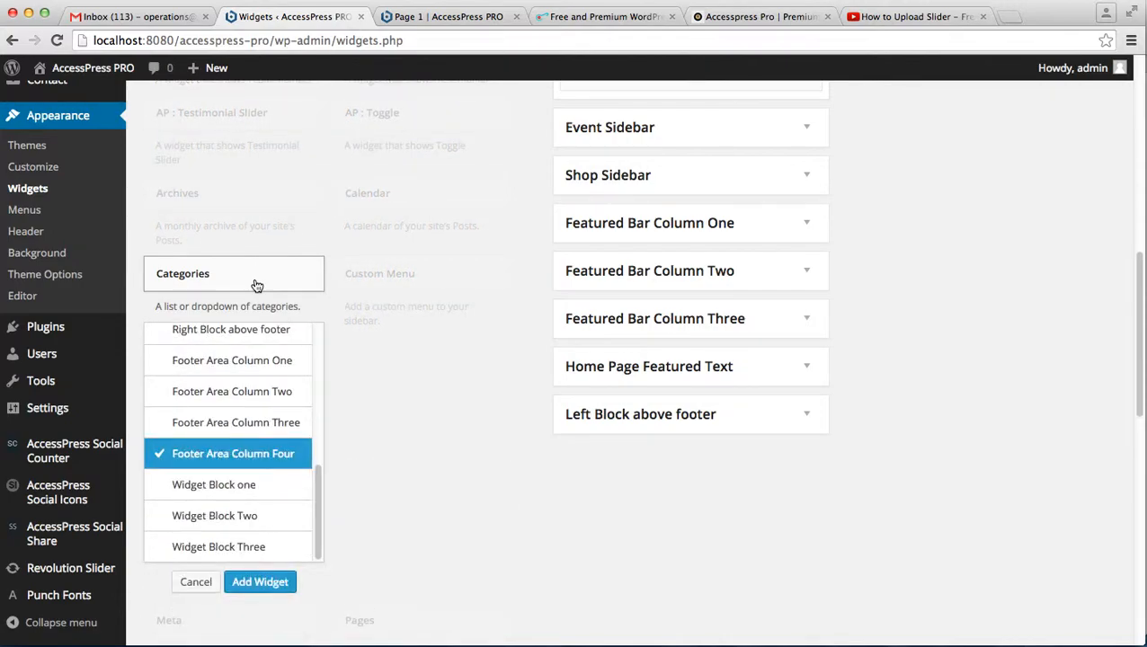
mouse_move(303, 460)
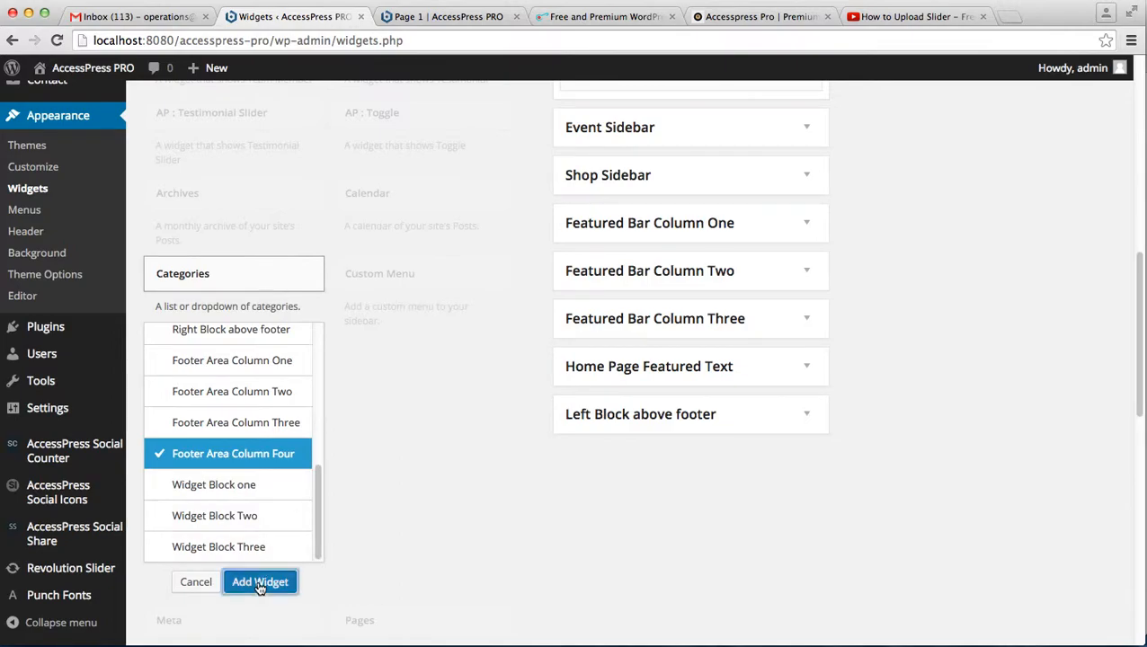
left_click(259, 583)
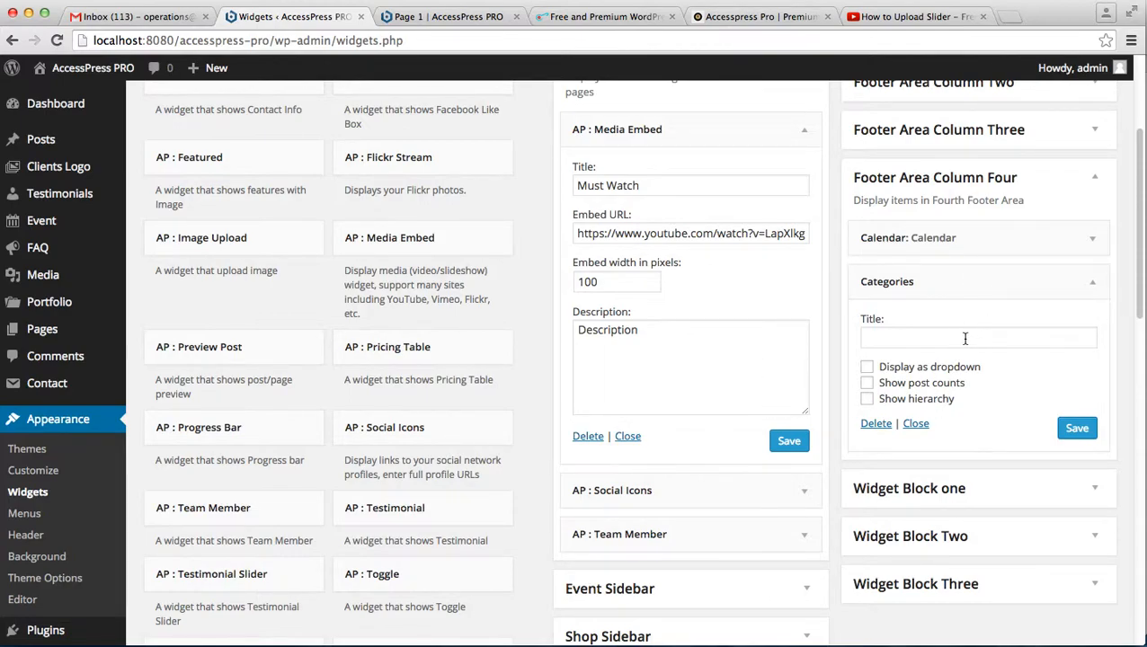
Title the Categories widget 'Category' and display it as a dropdown
left_click(978, 338)
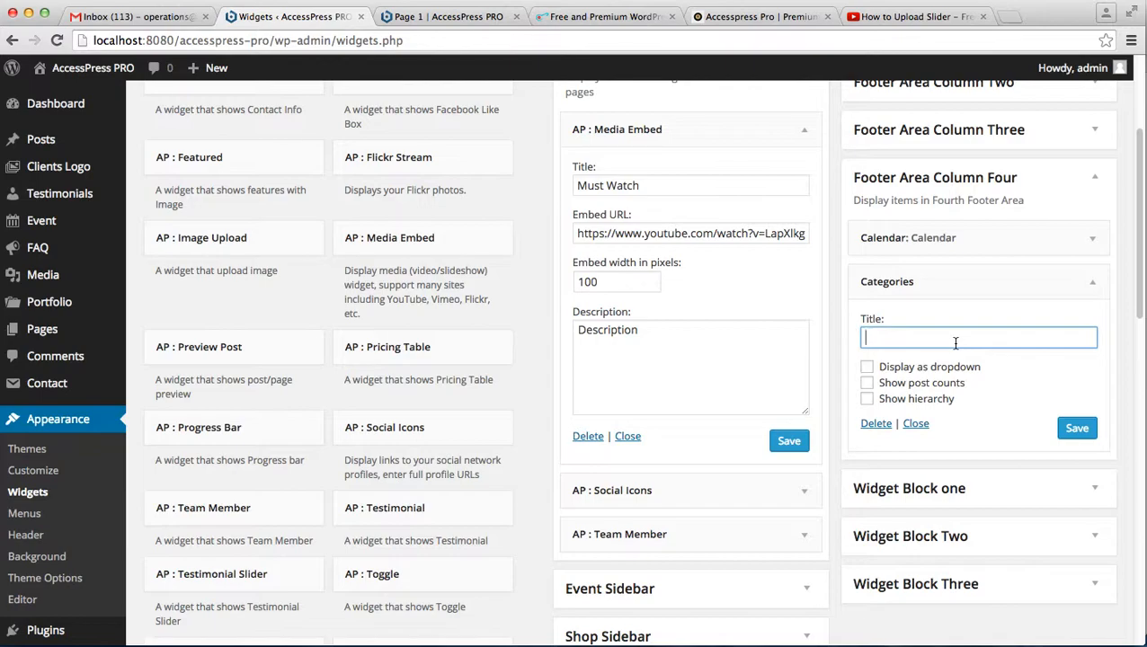
type("Category")
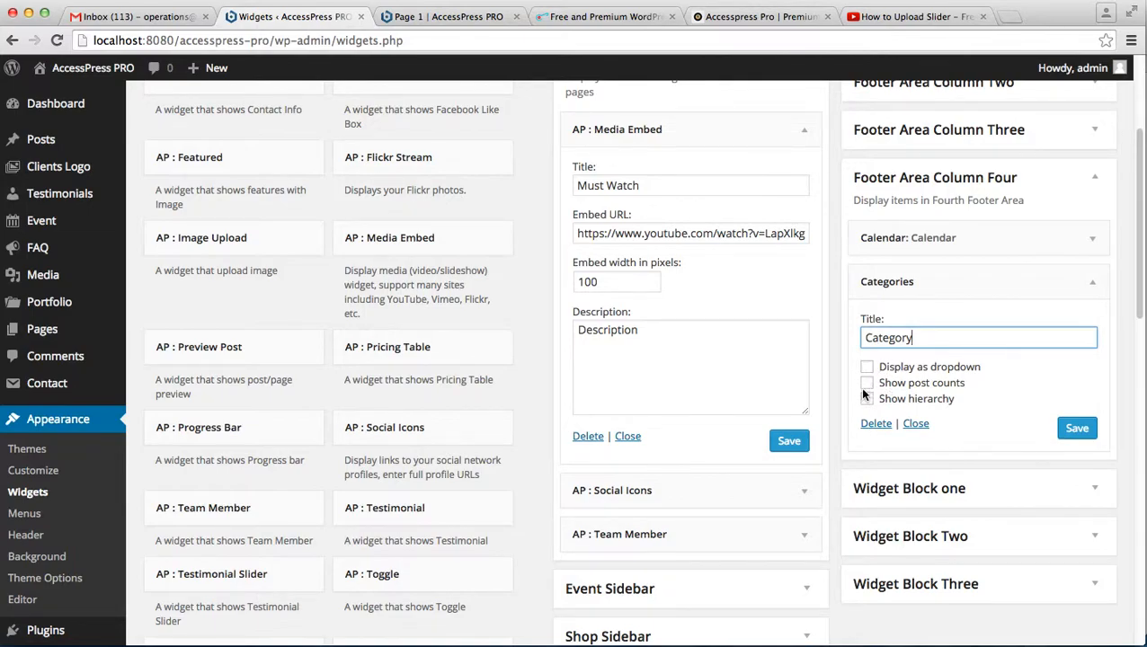
left_click(866, 399)
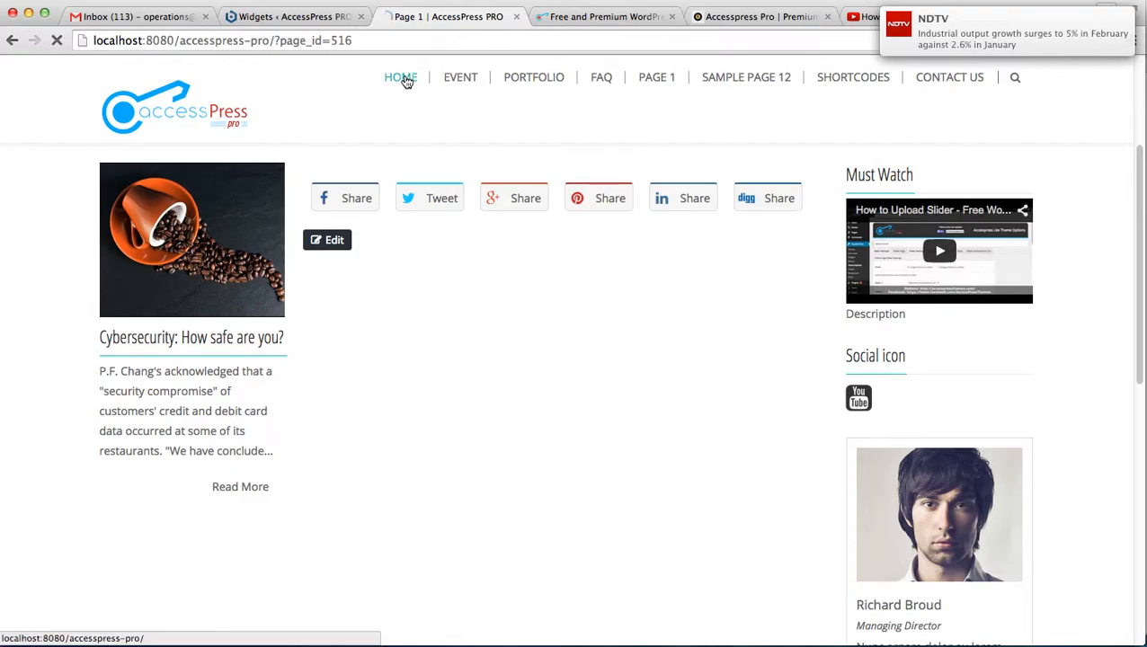
On the live homepage, pick Nature in the footer Category dropdown to load its archive, then return to Widgets
left_click(399, 75)
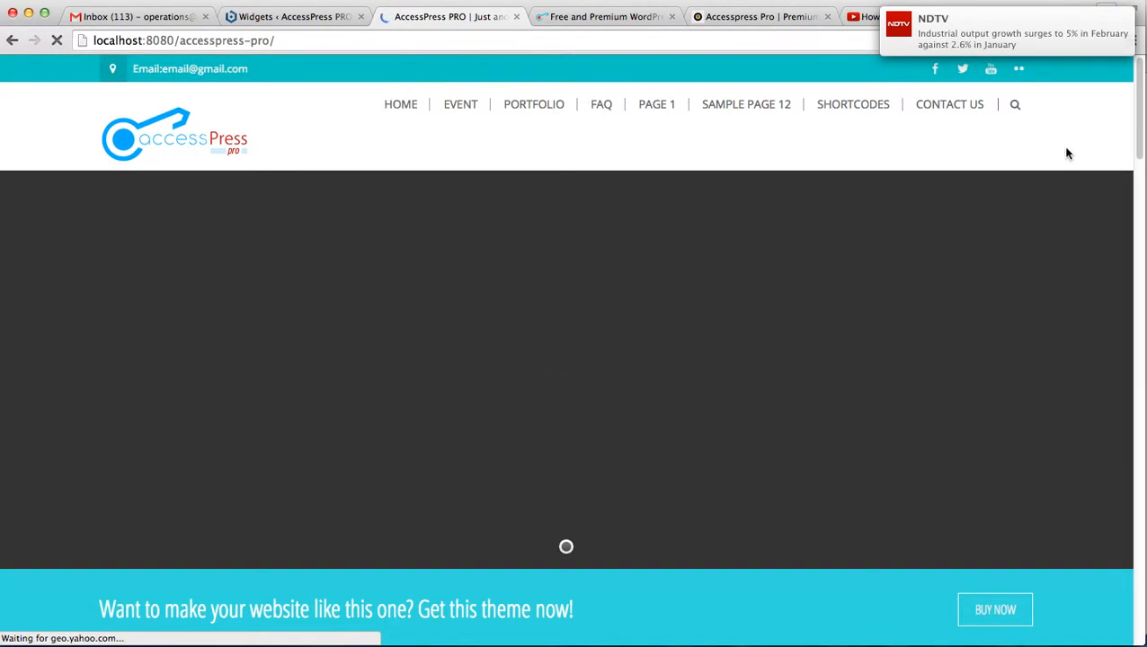
scroll("down", 3)
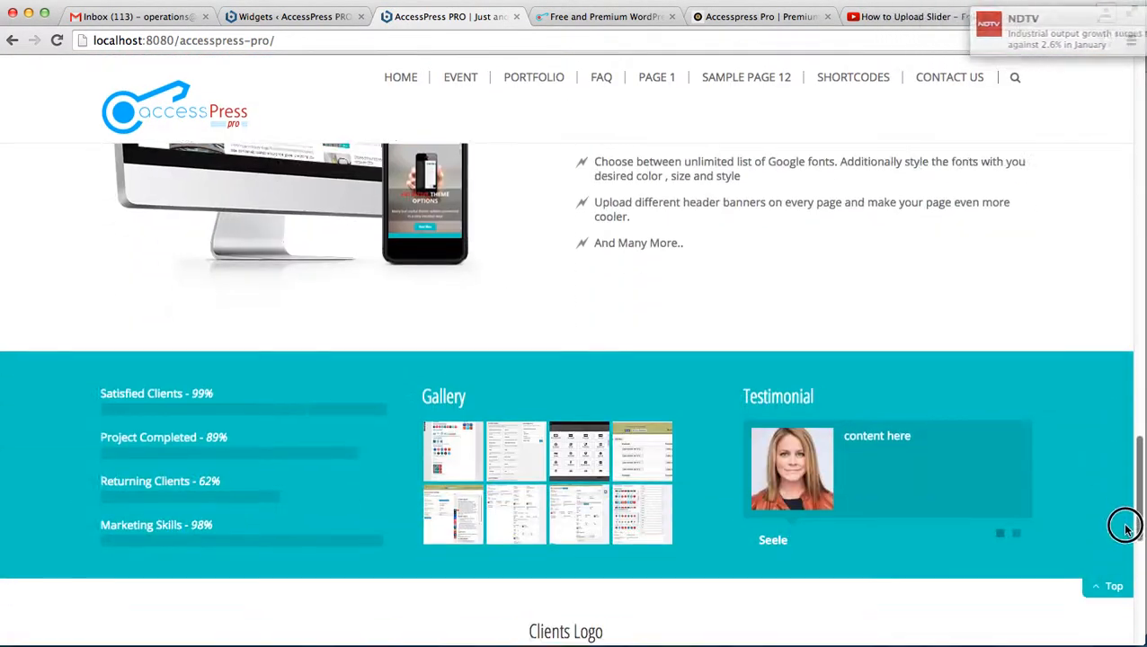
scroll("down", 3)
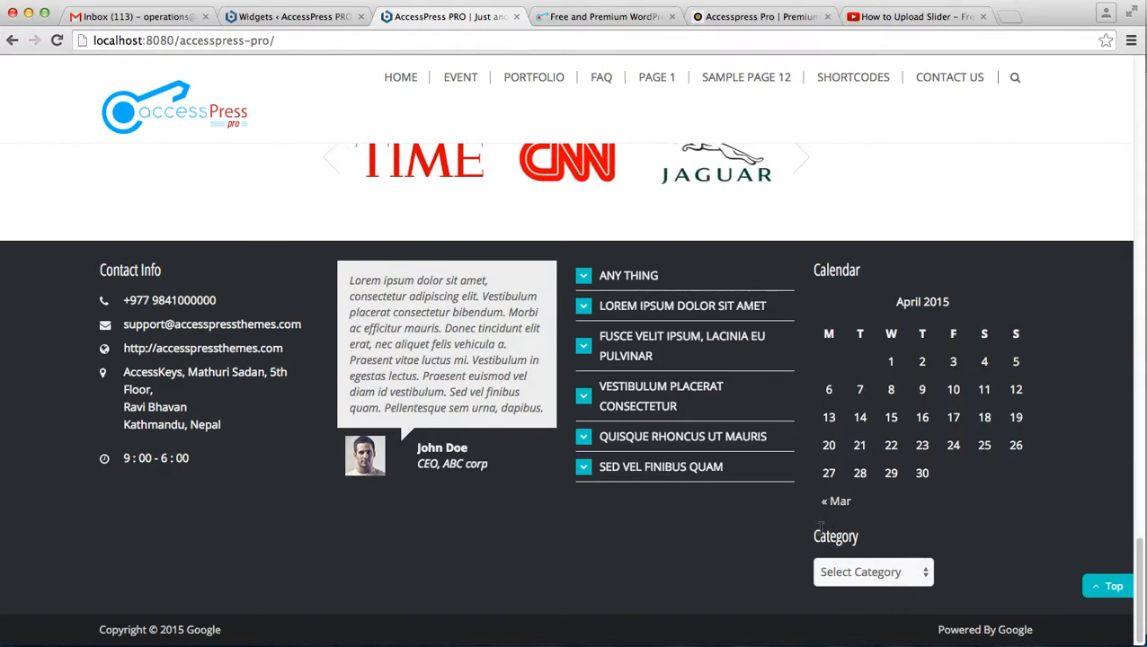
left_click(871, 571)
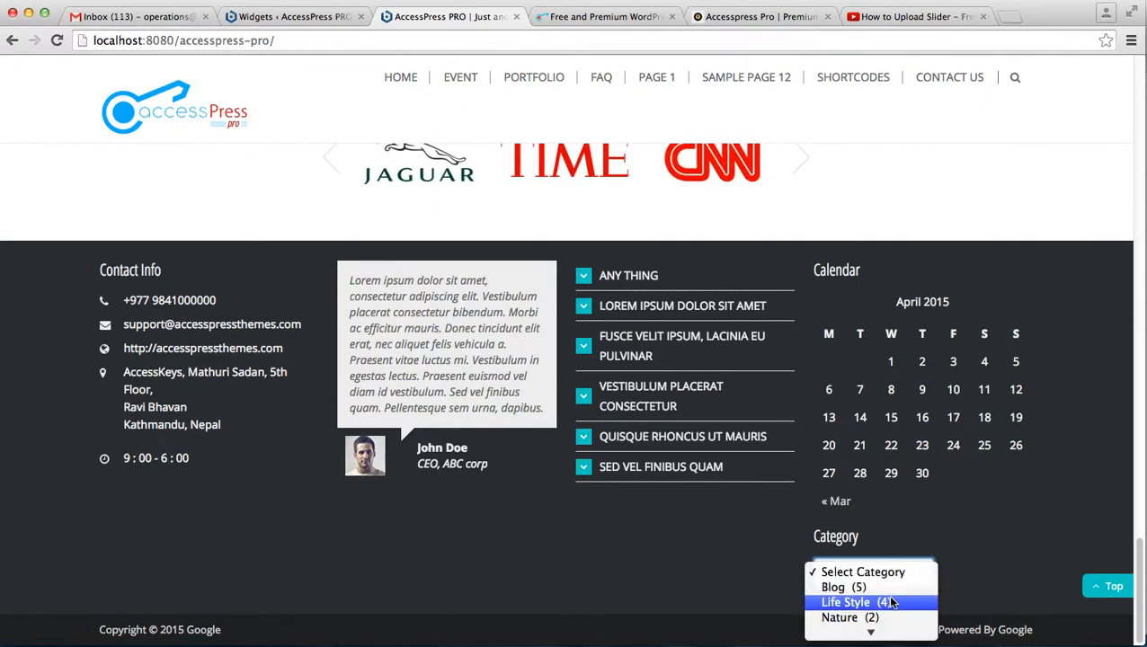
left_click(838, 618)
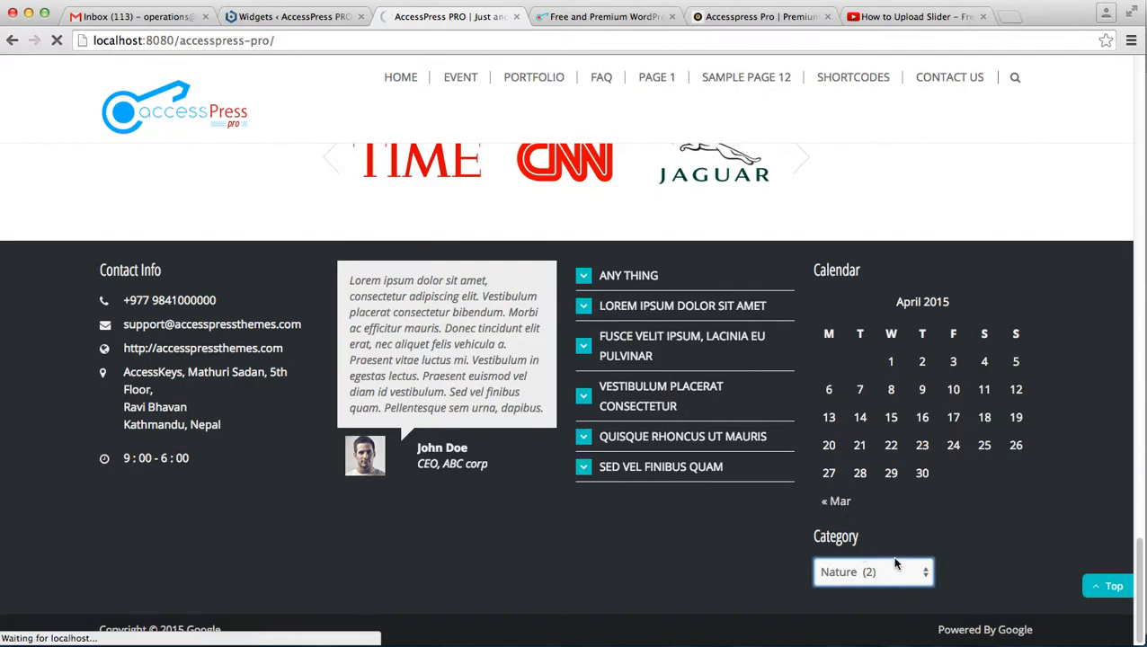
left_click(872, 572)
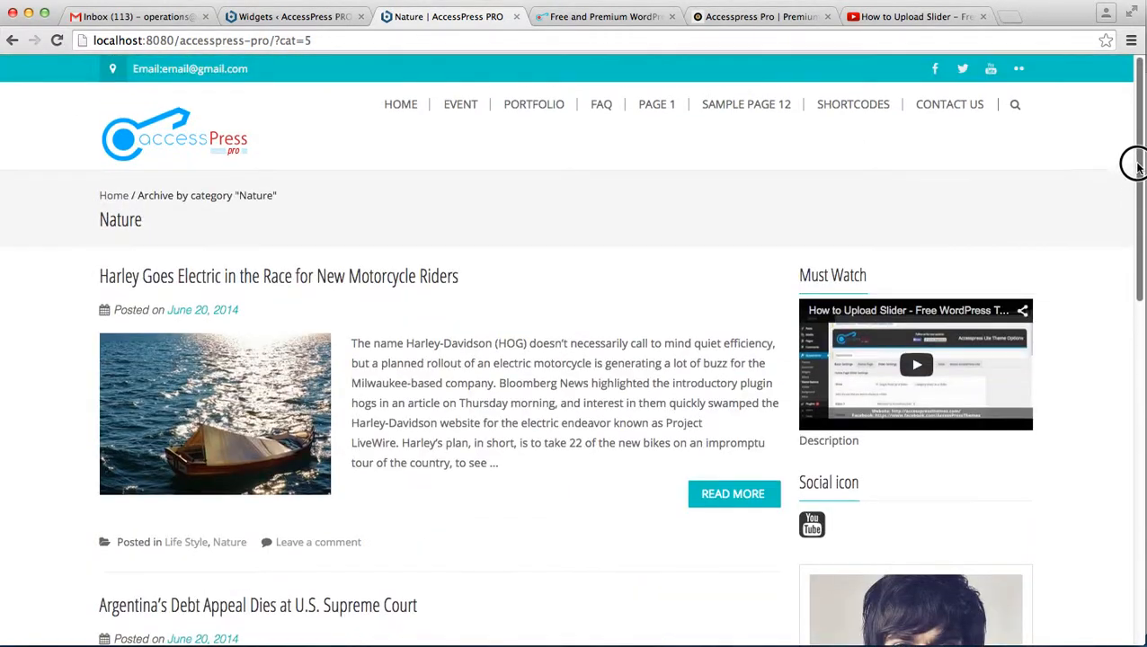
left_click(293, 16)
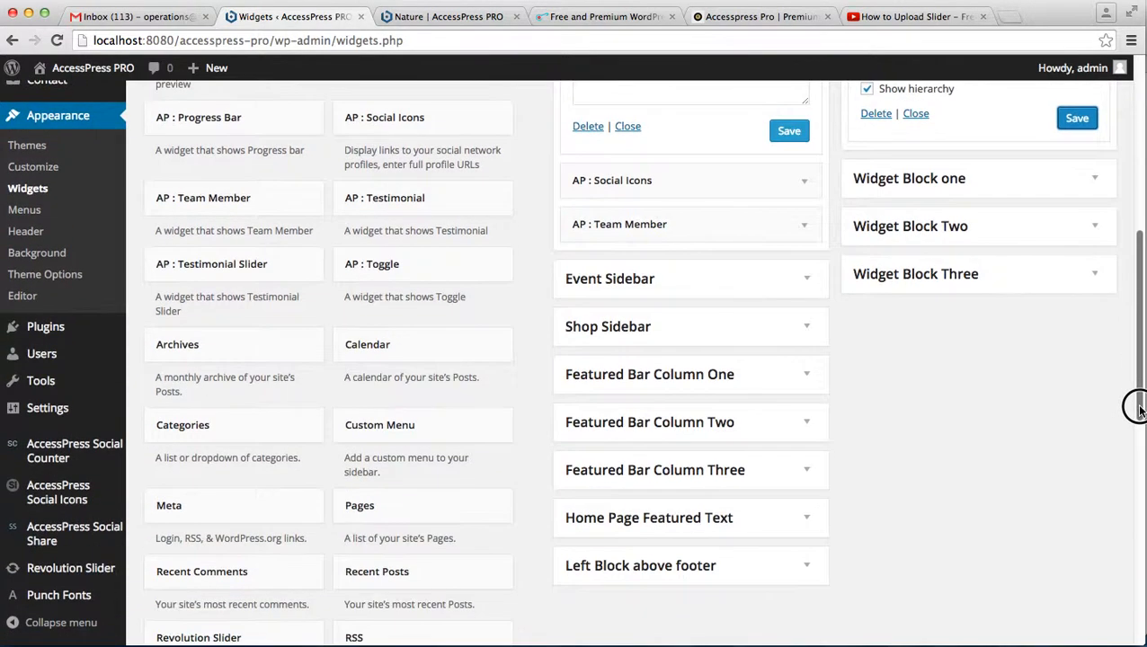
Add the Pages widget to the Right Sidebar
scroll("down", 3)
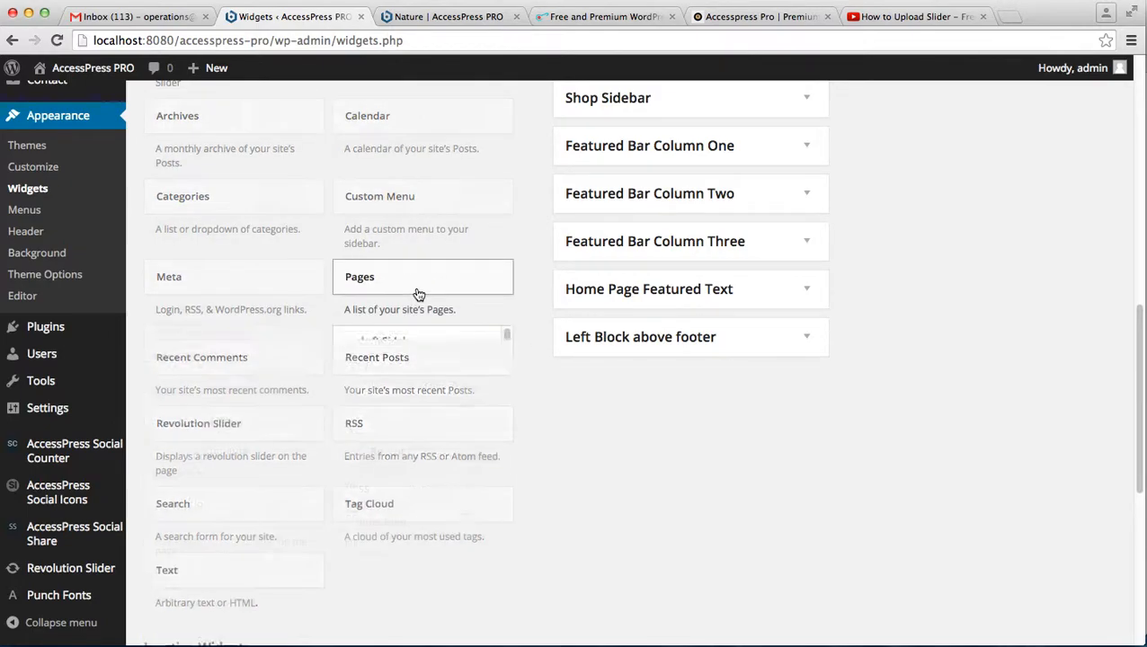
left_click(422, 277)
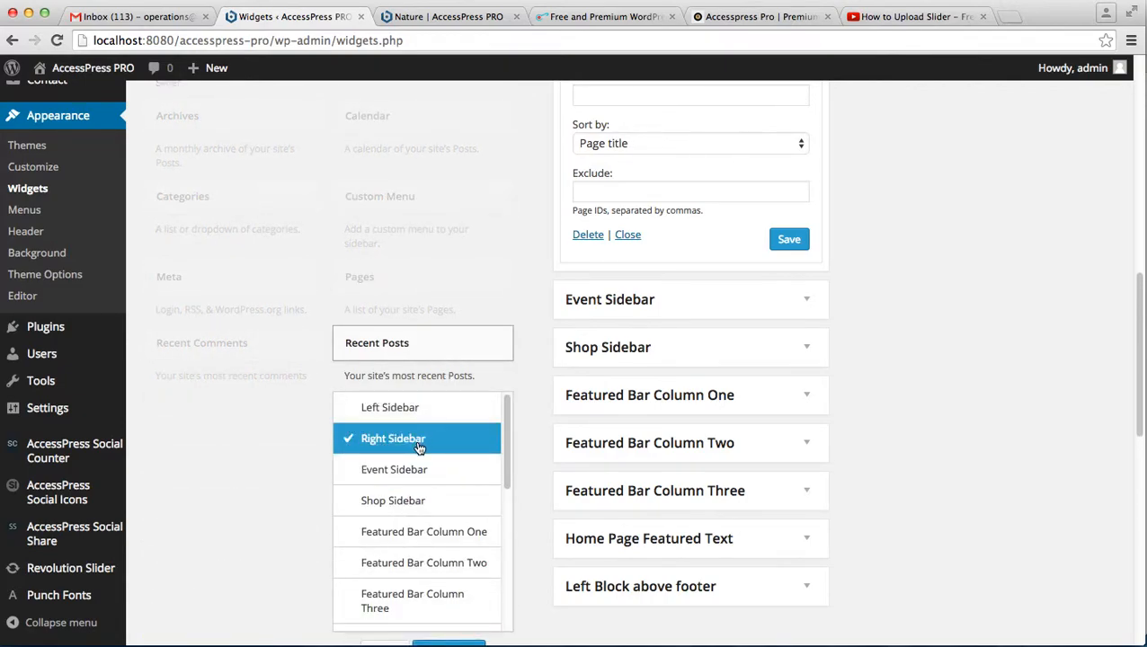
mouse_move(566, 471)
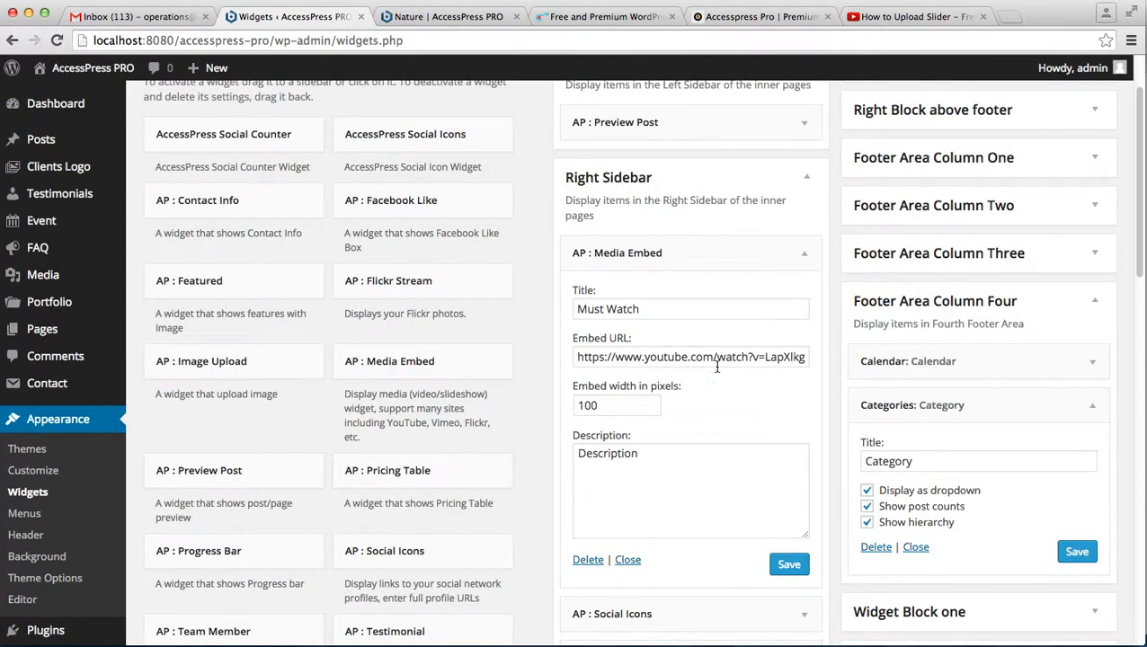
Title the Pages widget 'page', keeping pages sorted by page title
left_click(803, 252)
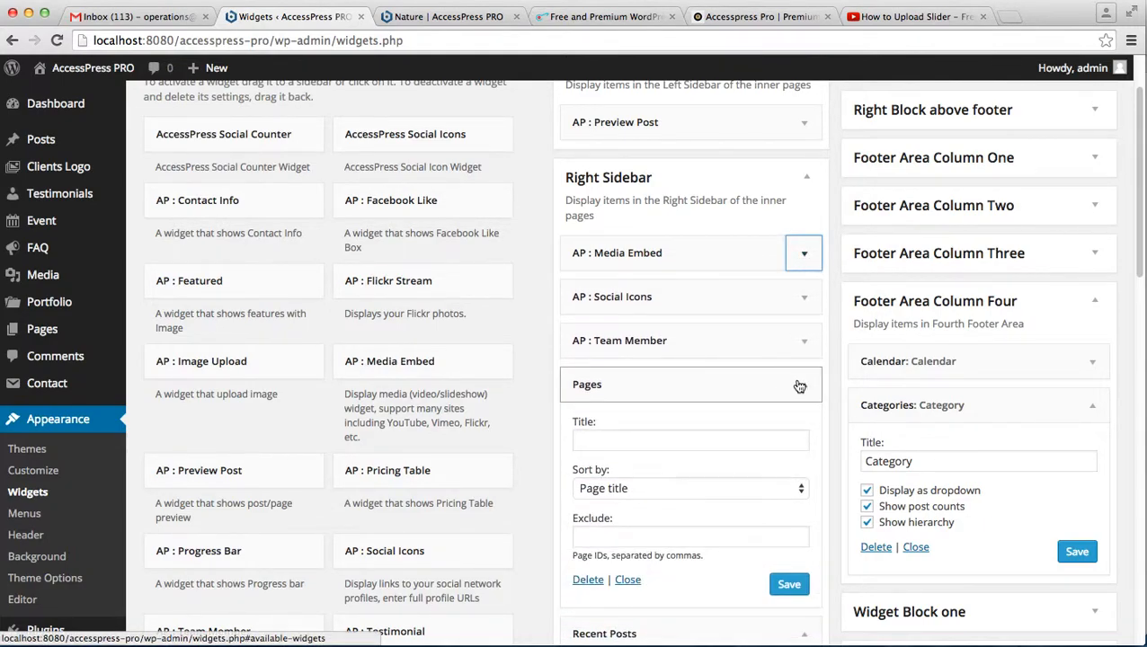
left_click(689, 440)
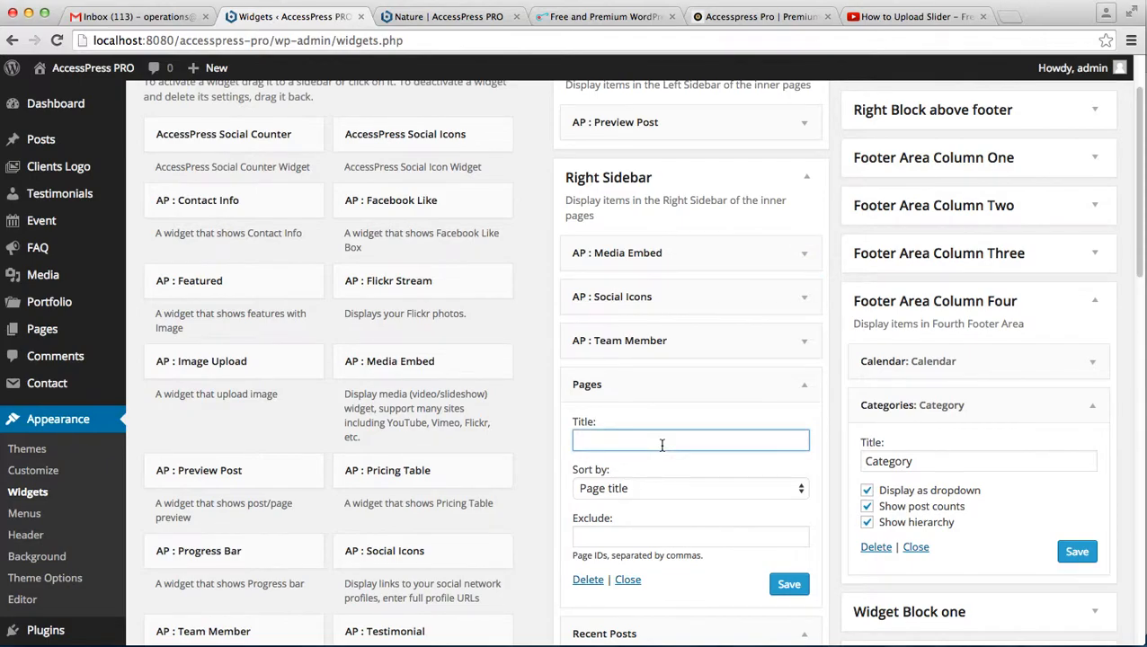
type("page")
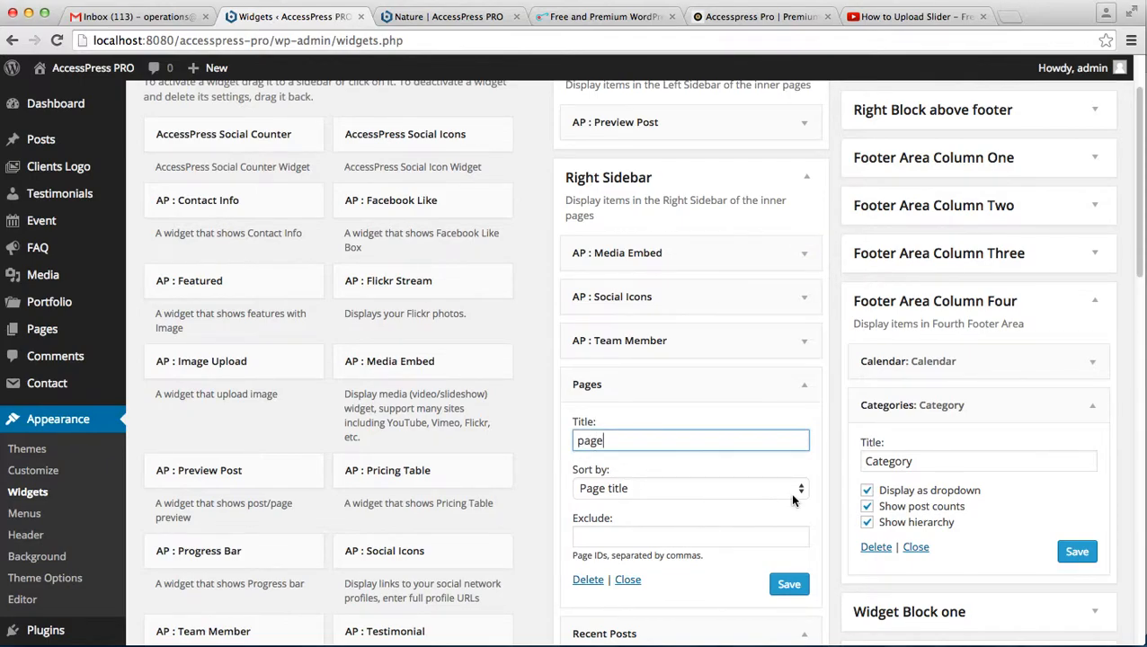
left_click(688, 489)
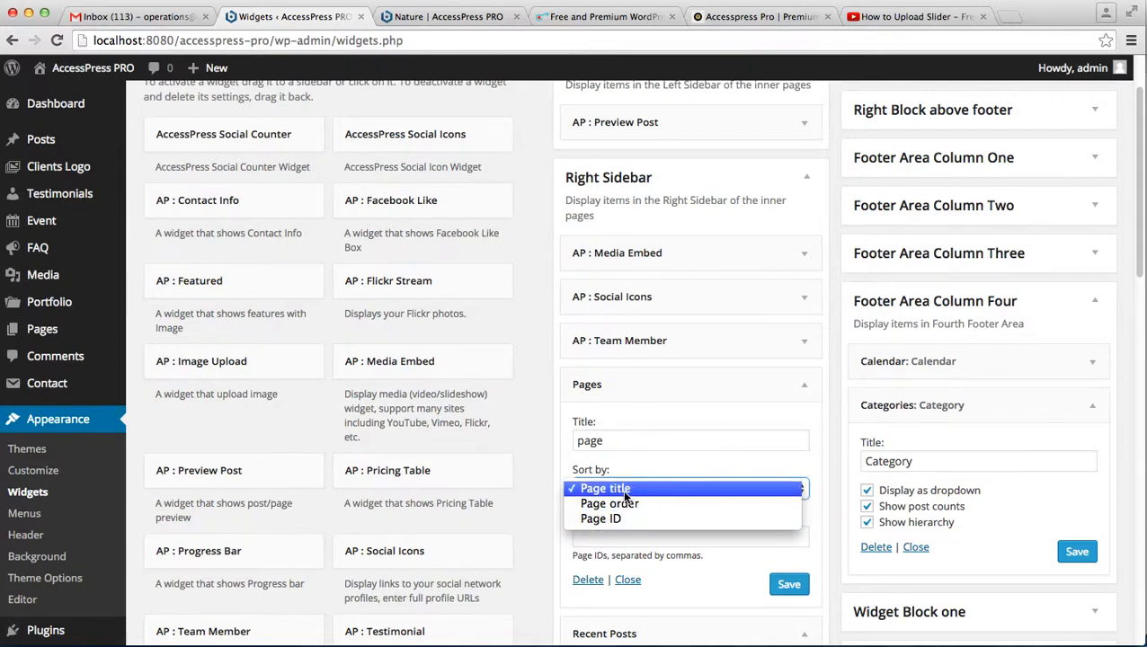
left_click(604, 489)
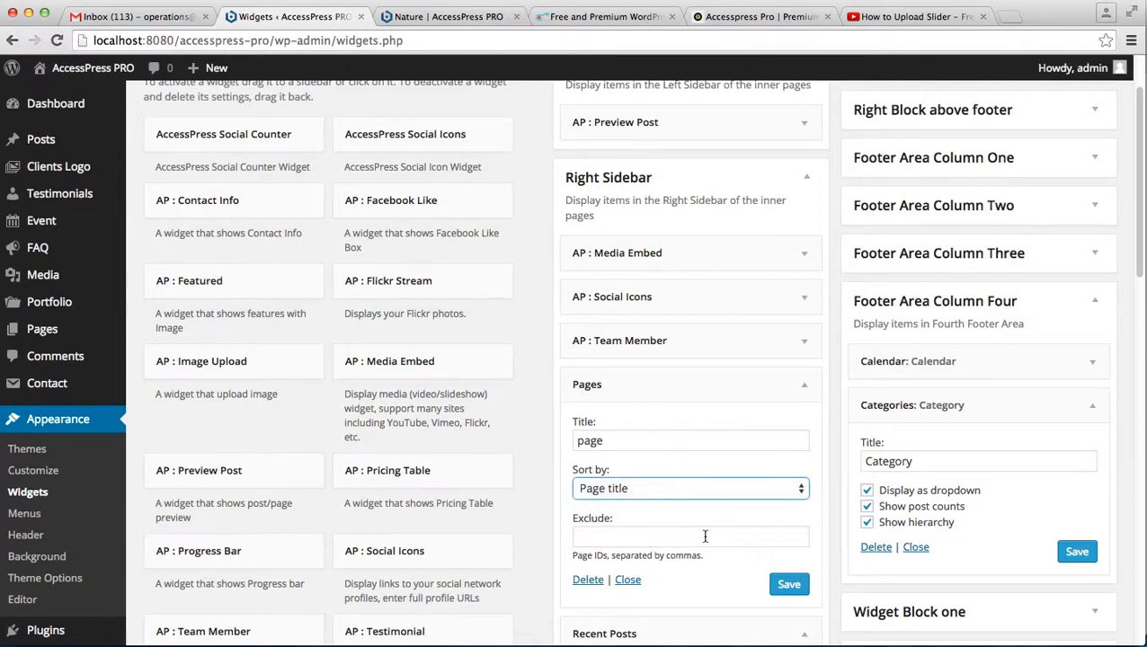
mouse_move(753, 532)
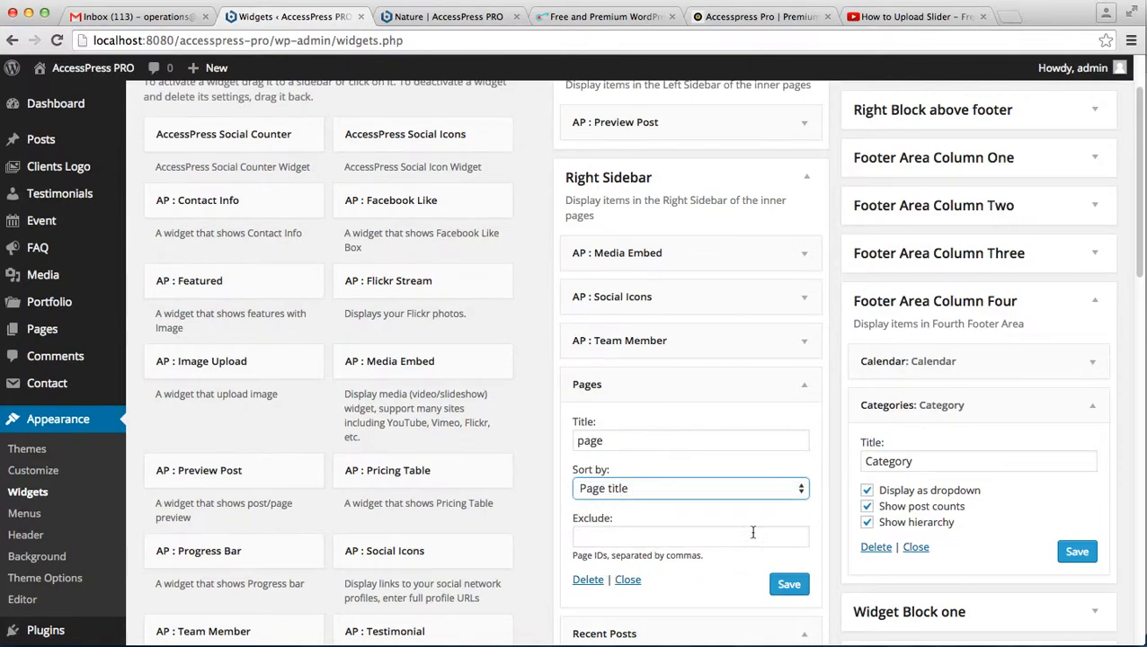
Title the Recent Posts widget 'post', show post dates, and save it
scroll("down", 3)
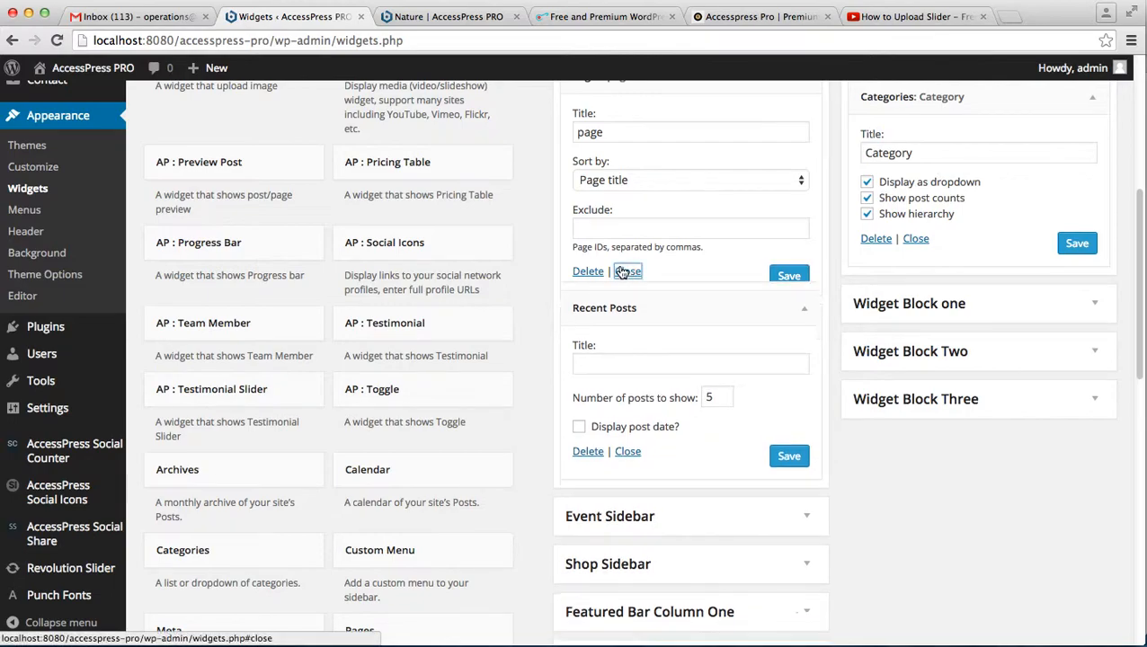
left_click(628, 269)
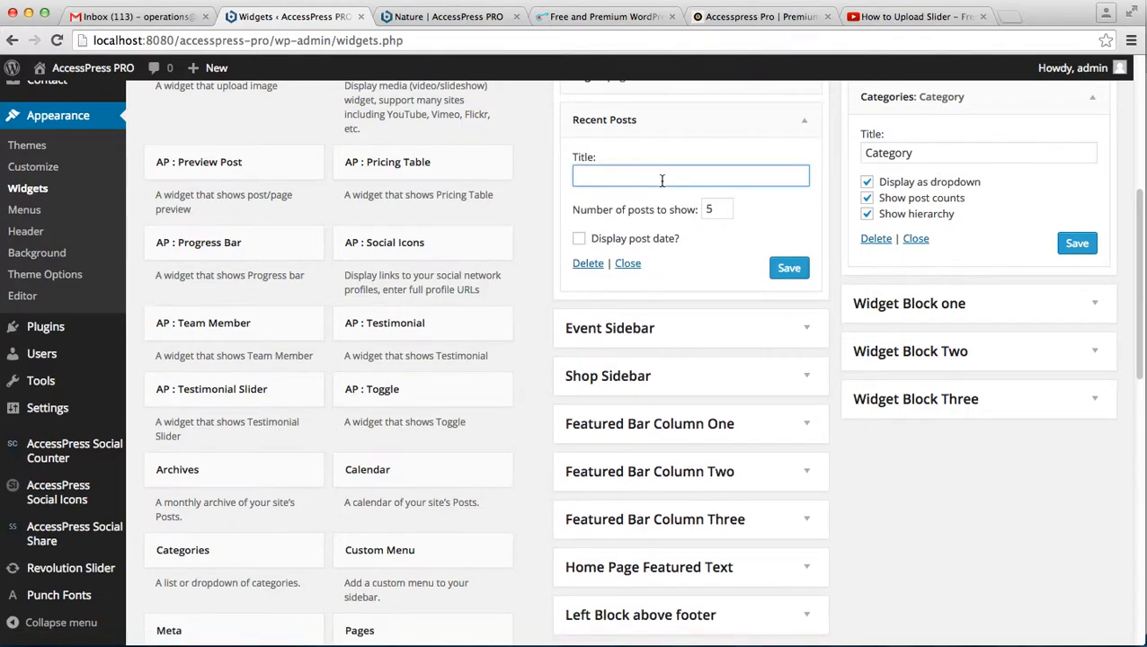
type("post")
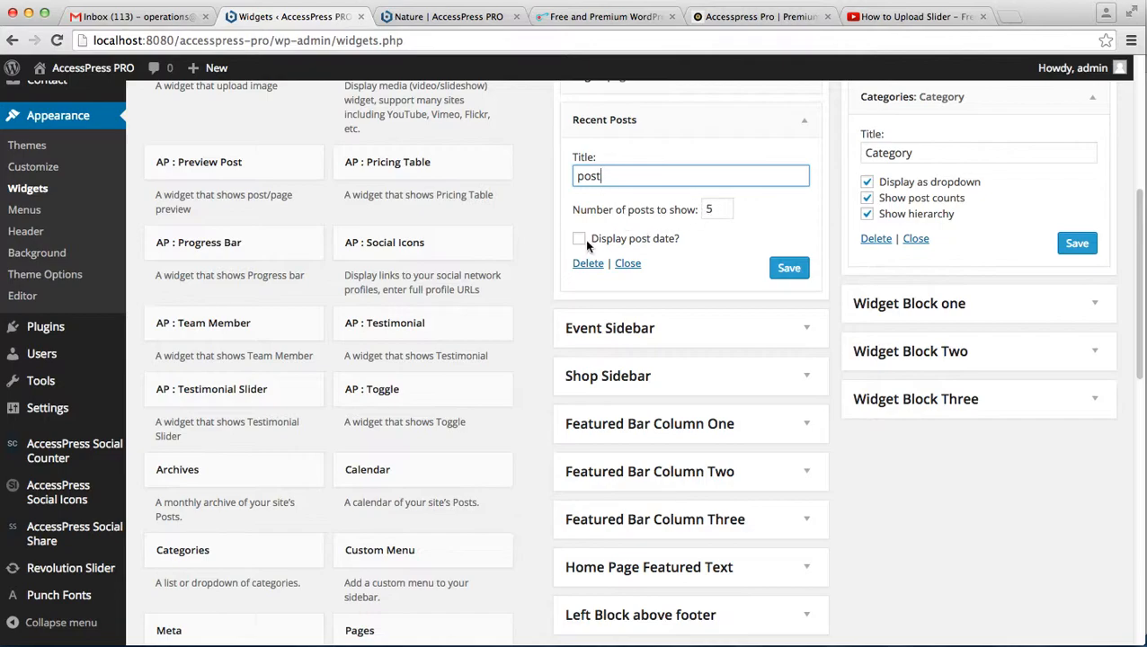
left_click(579, 237)
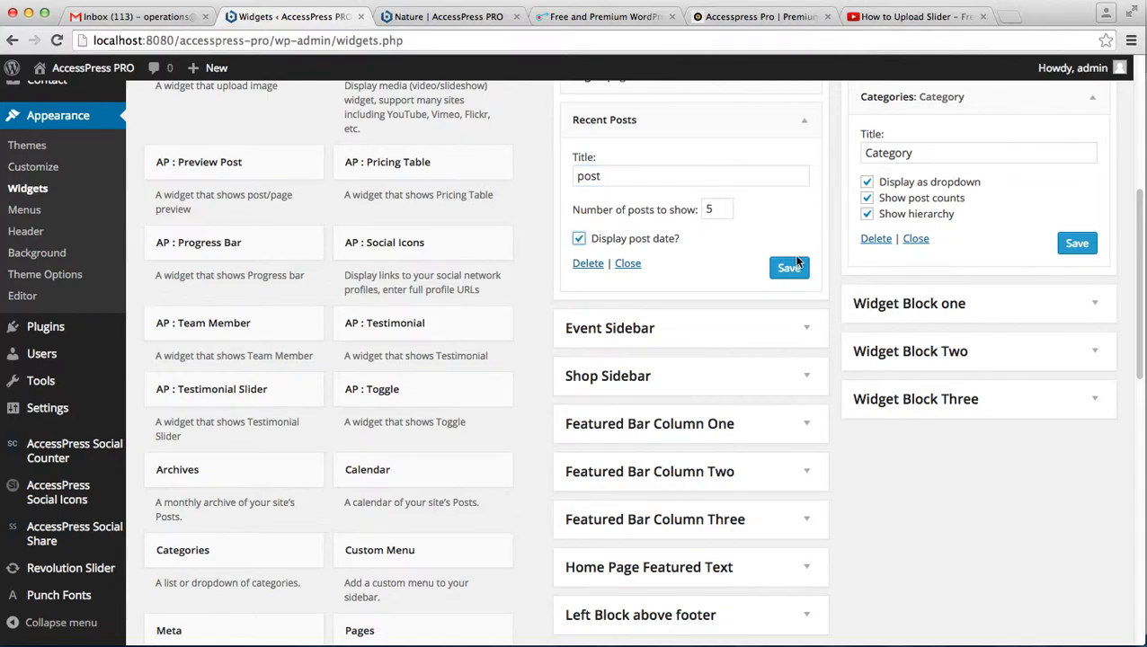
left_click(787, 266)
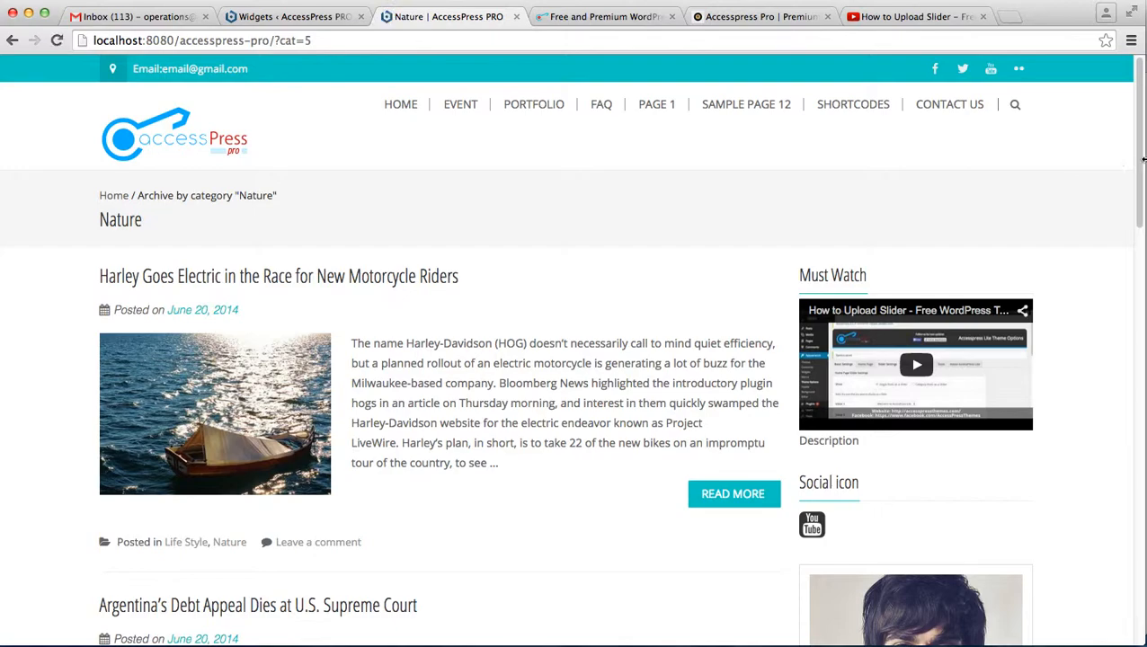
Check the Recent Posts widget on the live site, then return to Widgets
scroll("down", 3)
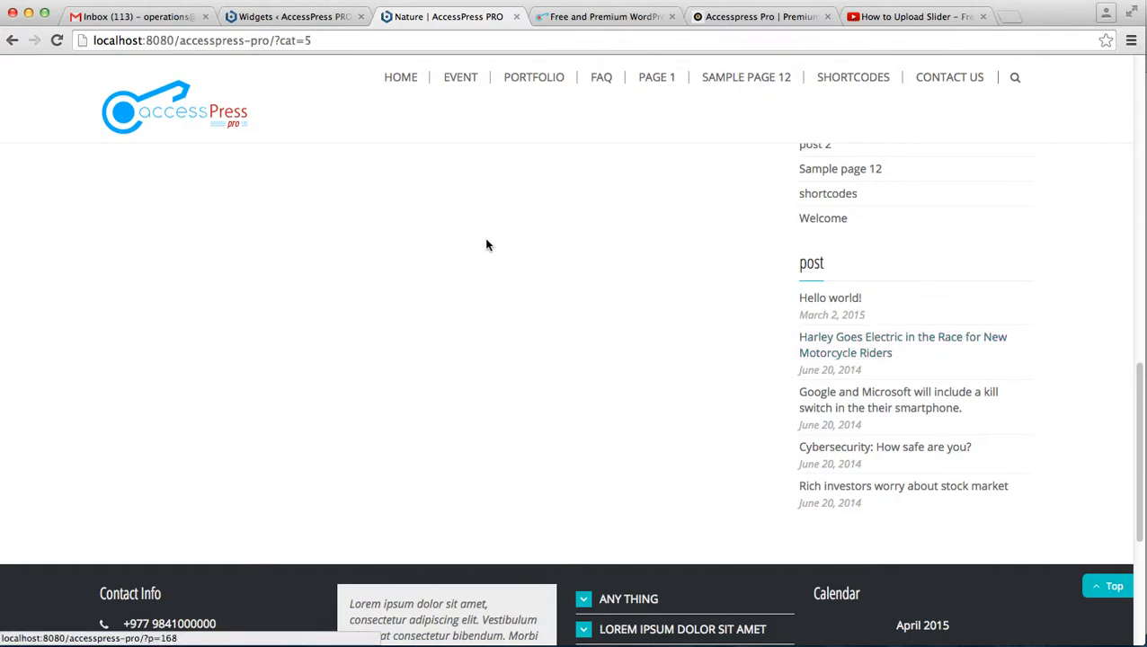
left_click(293, 17)
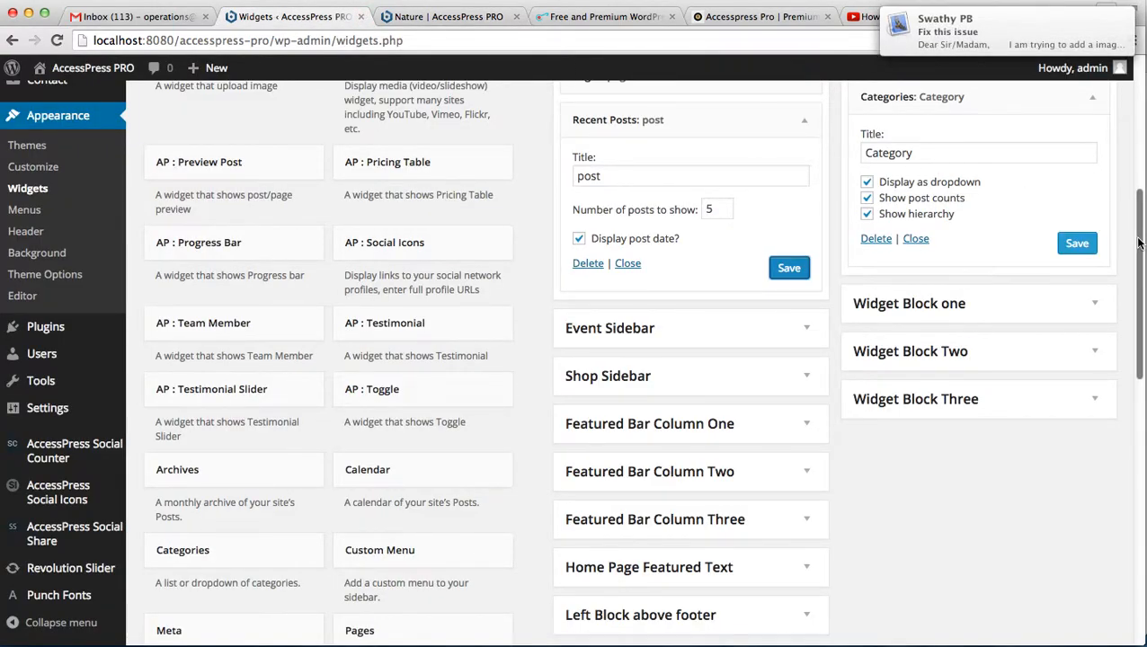
Add the Search widget to Footer Area Column Three
scroll("down", 3)
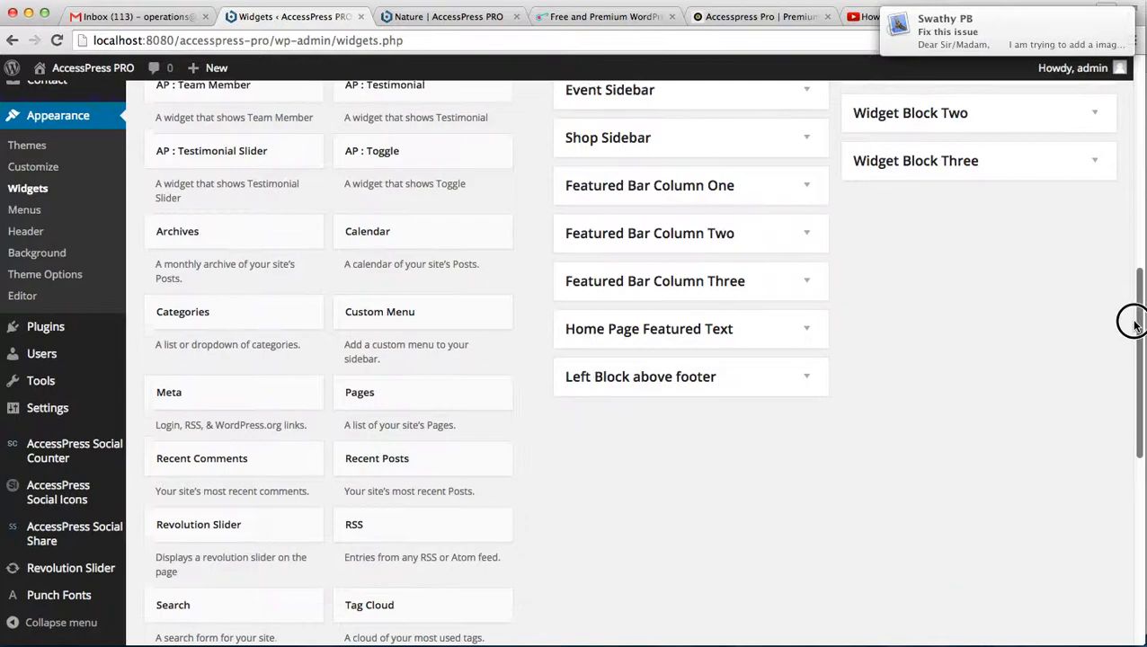
scroll("down", 3)
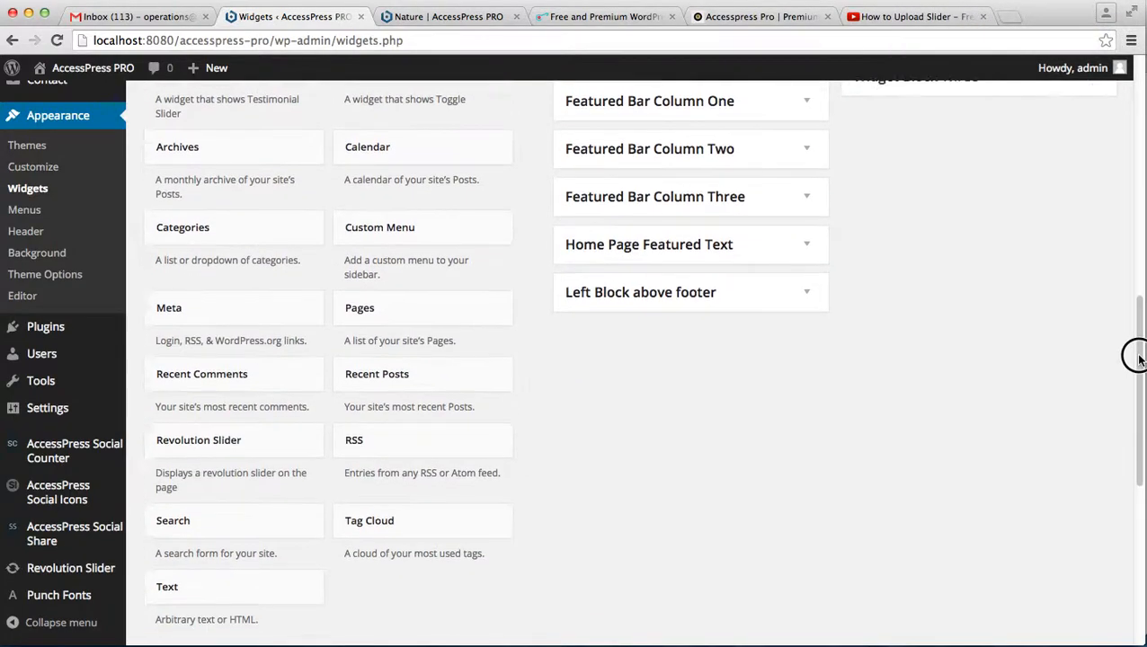
scroll("down", 3)
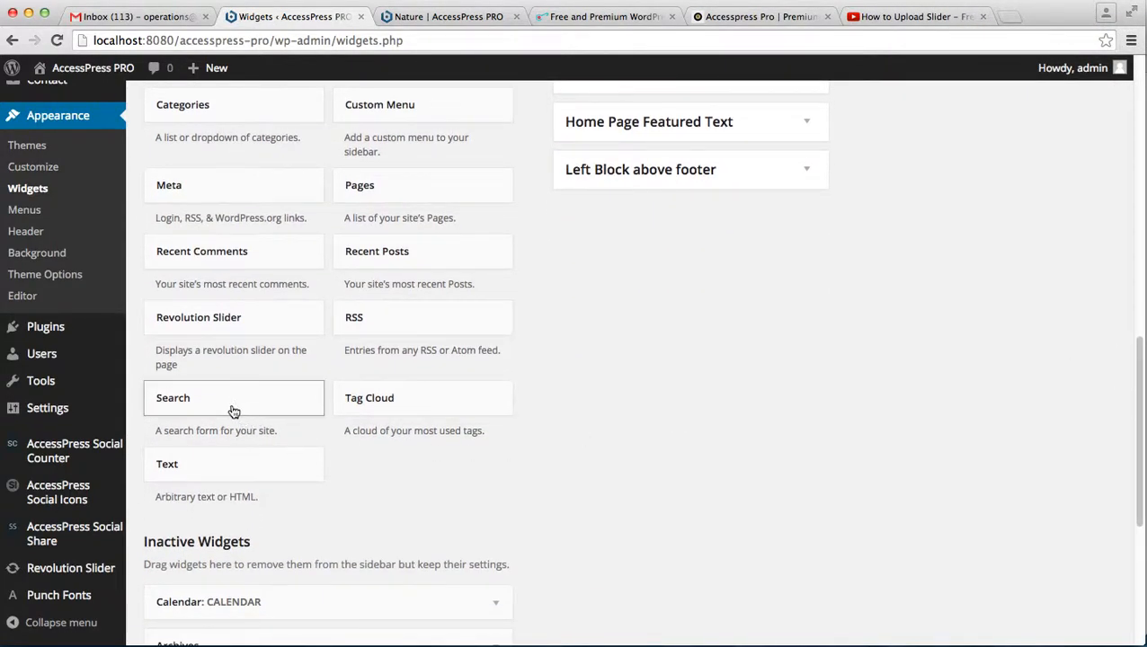
left_click(233, 397)
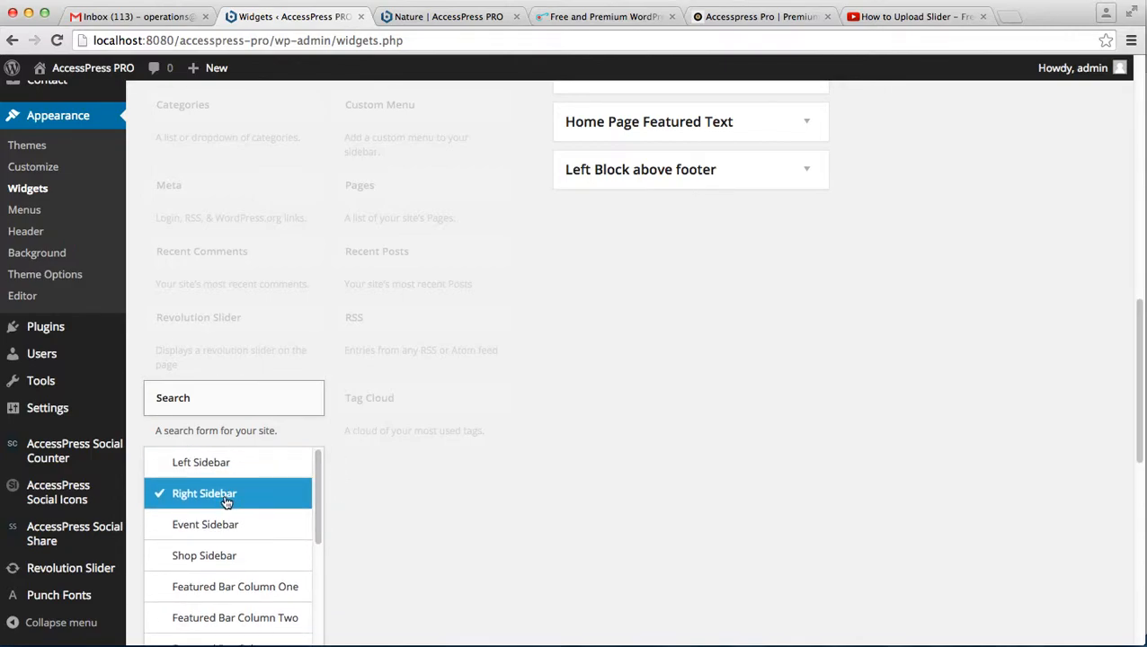
mouse_move(351, 539)
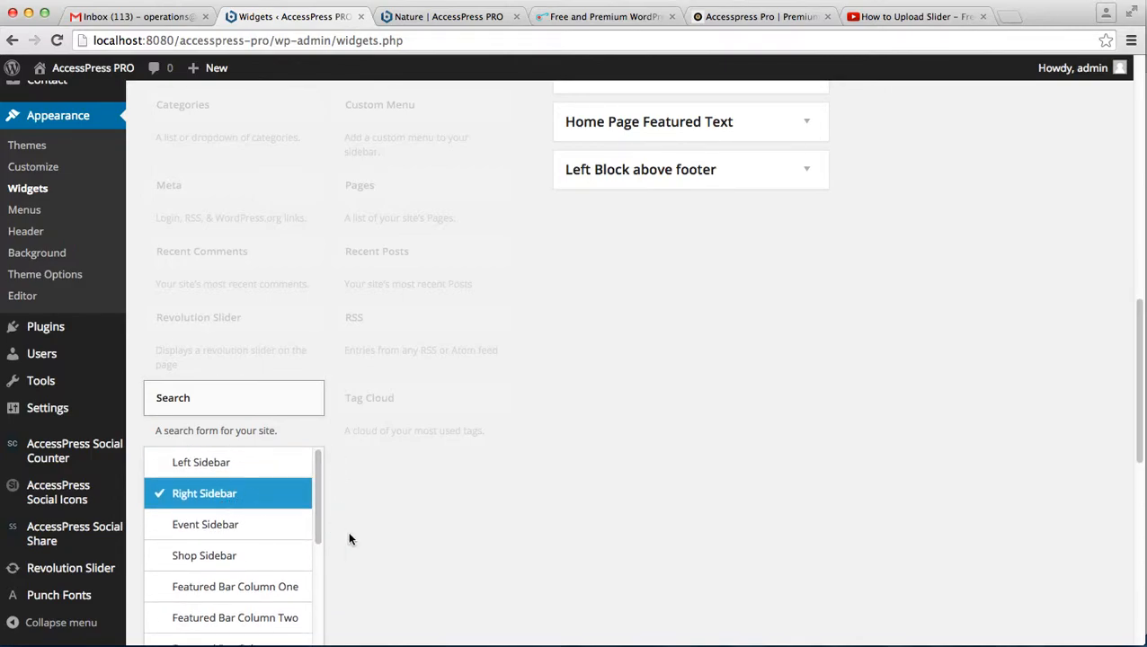
mouse_move(735, 374)
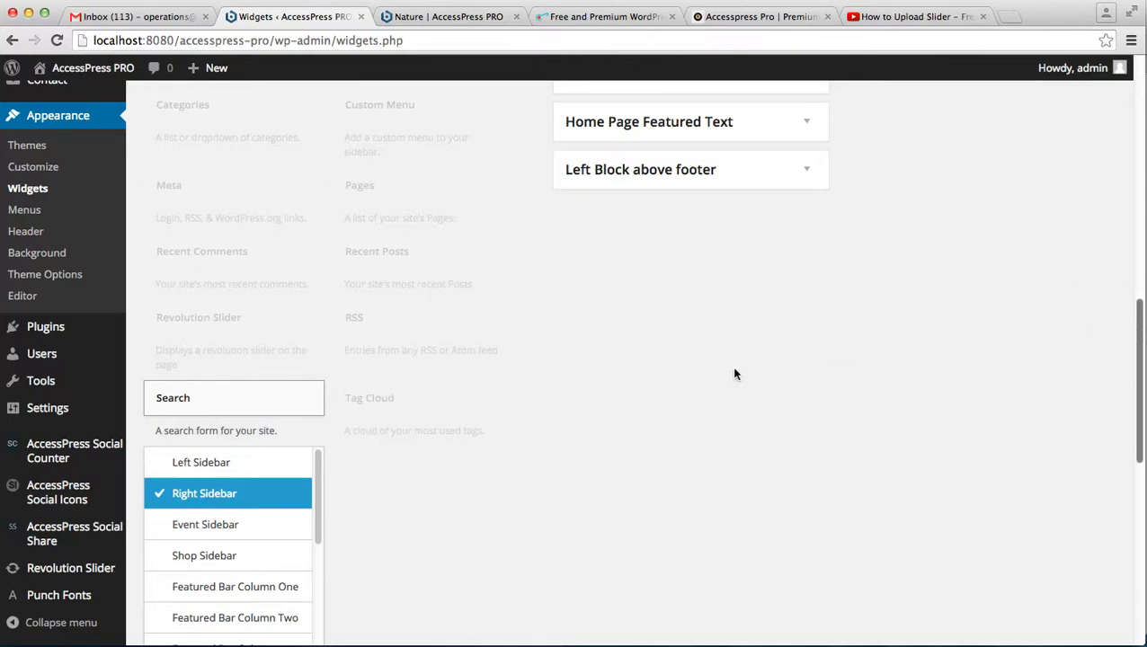
scroll("down", 3)
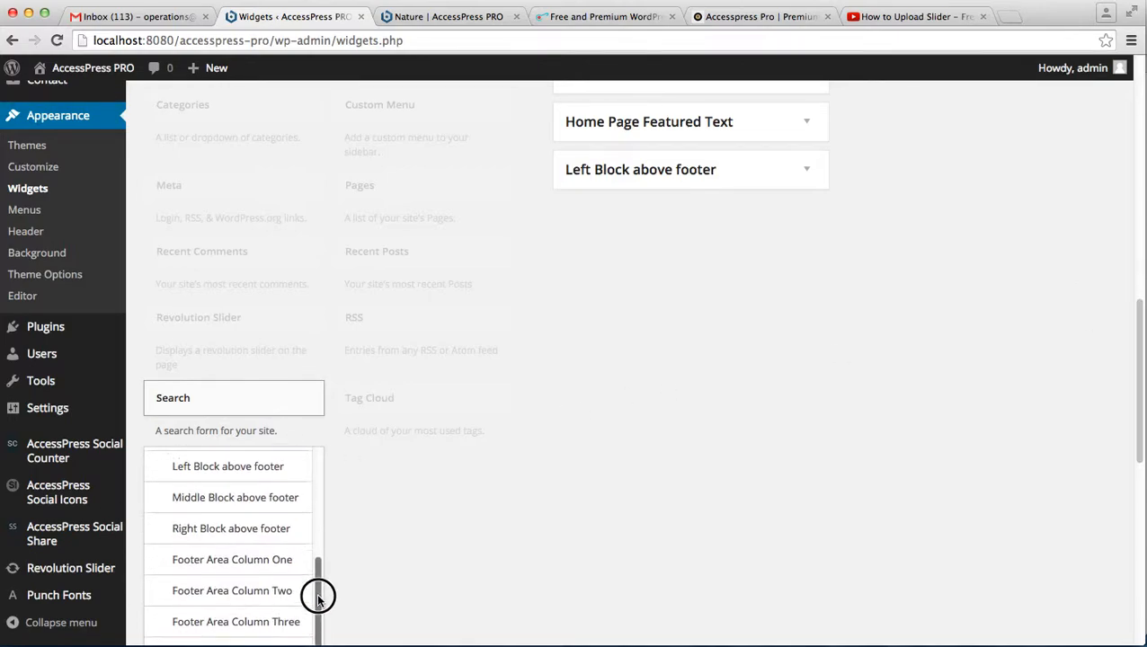
scroll("down", 3)
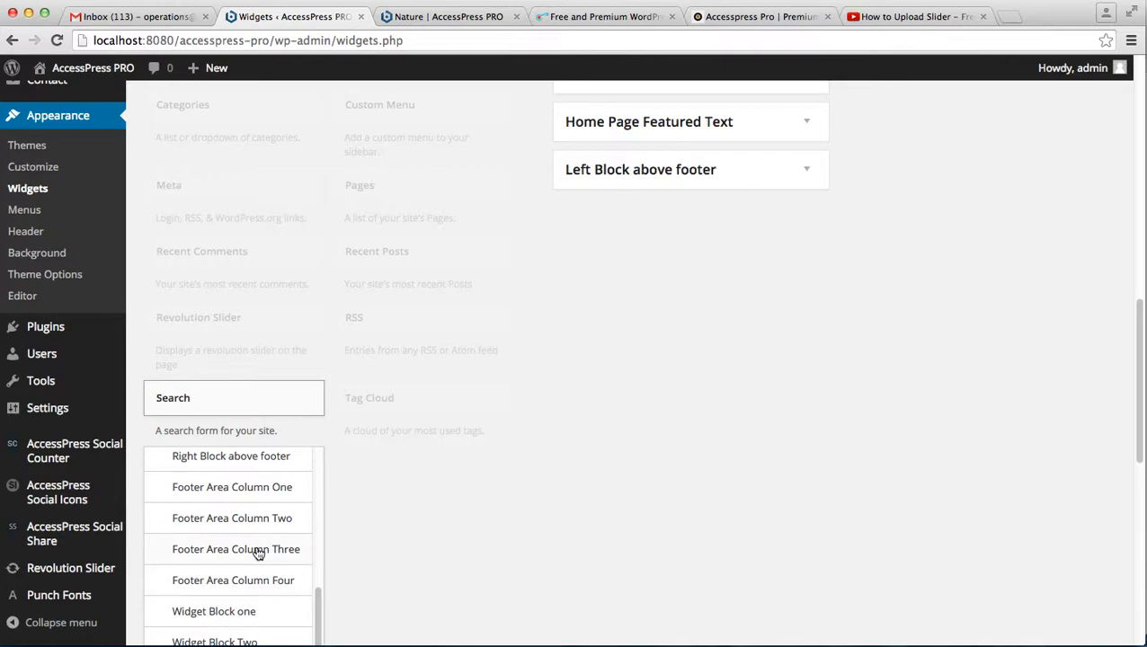
left_click(236, 550)
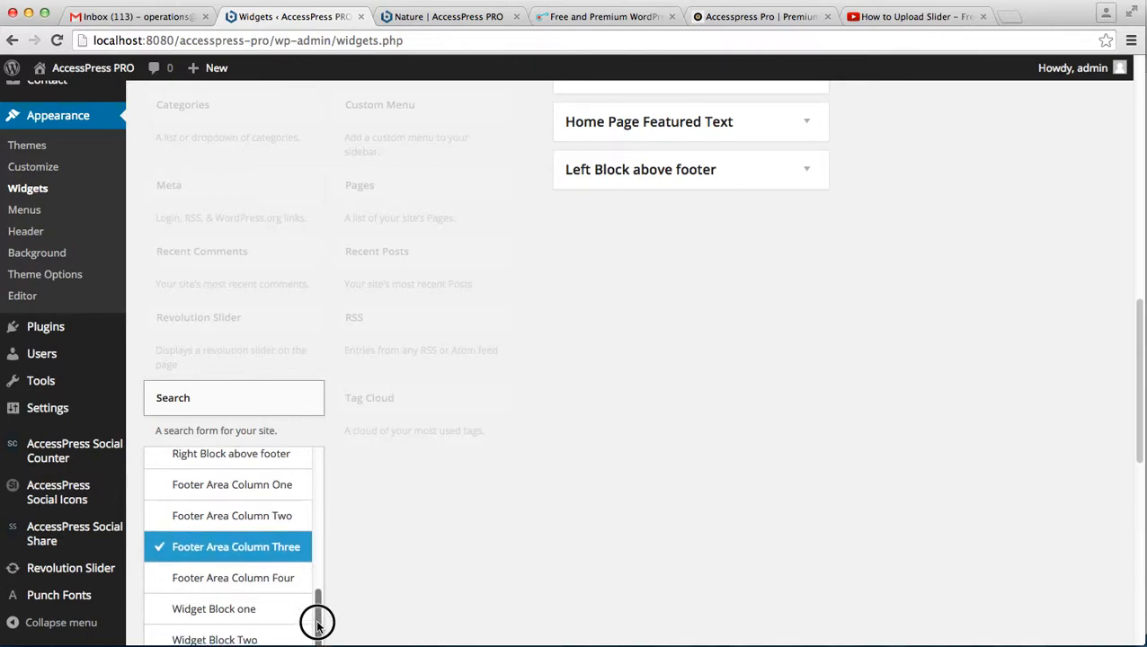
scroll("down", 3)
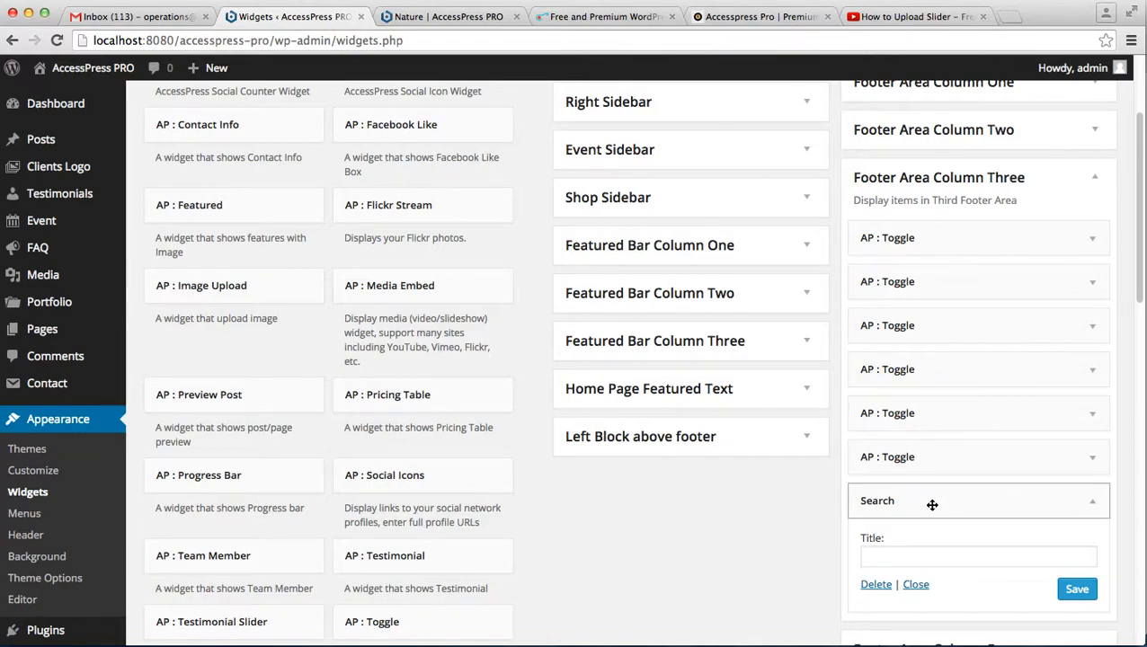
Title the Search widget 'search anything from here', save it, and collapse the Categories widget
left_click(977, 557)
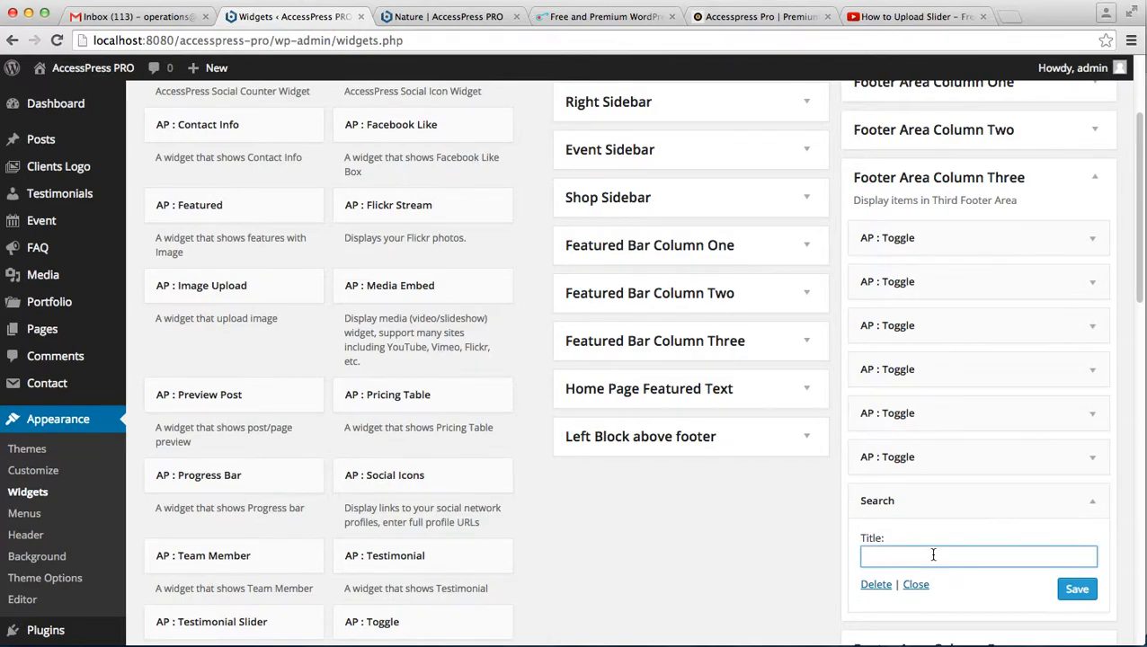
type("search anything from")
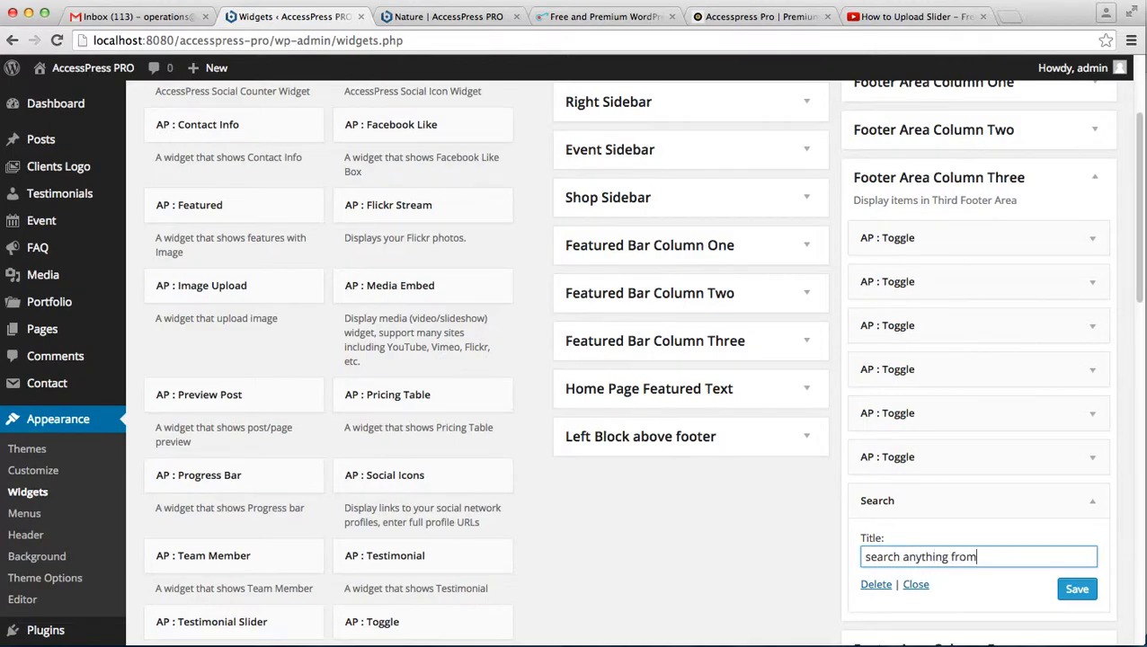
type("here")
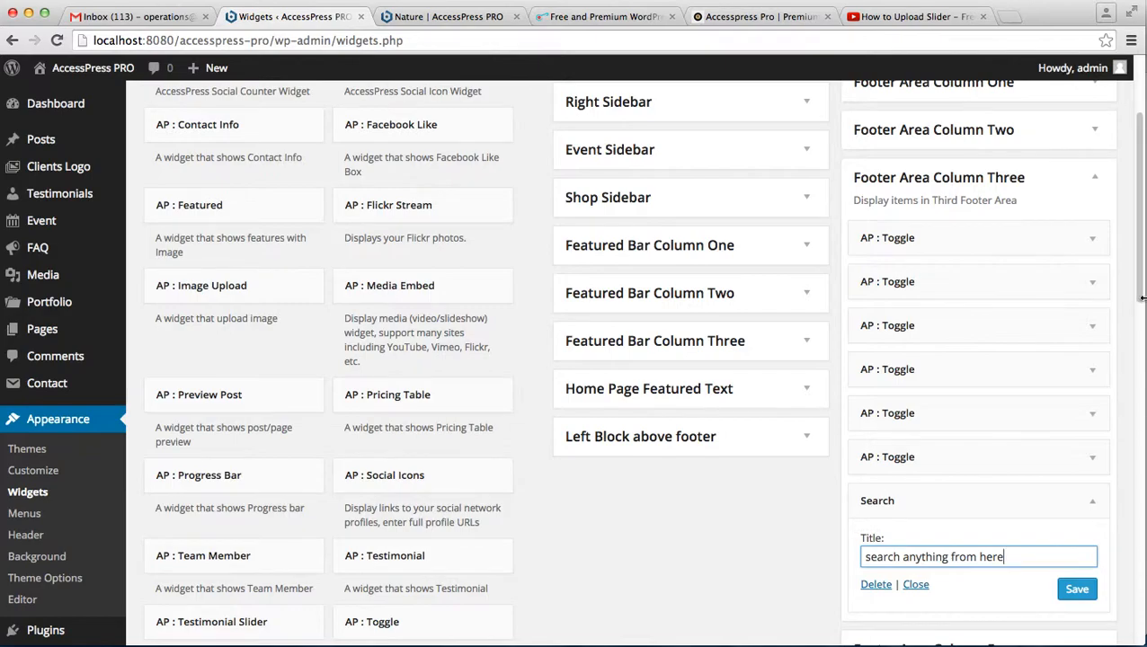
scroll("down", 3)
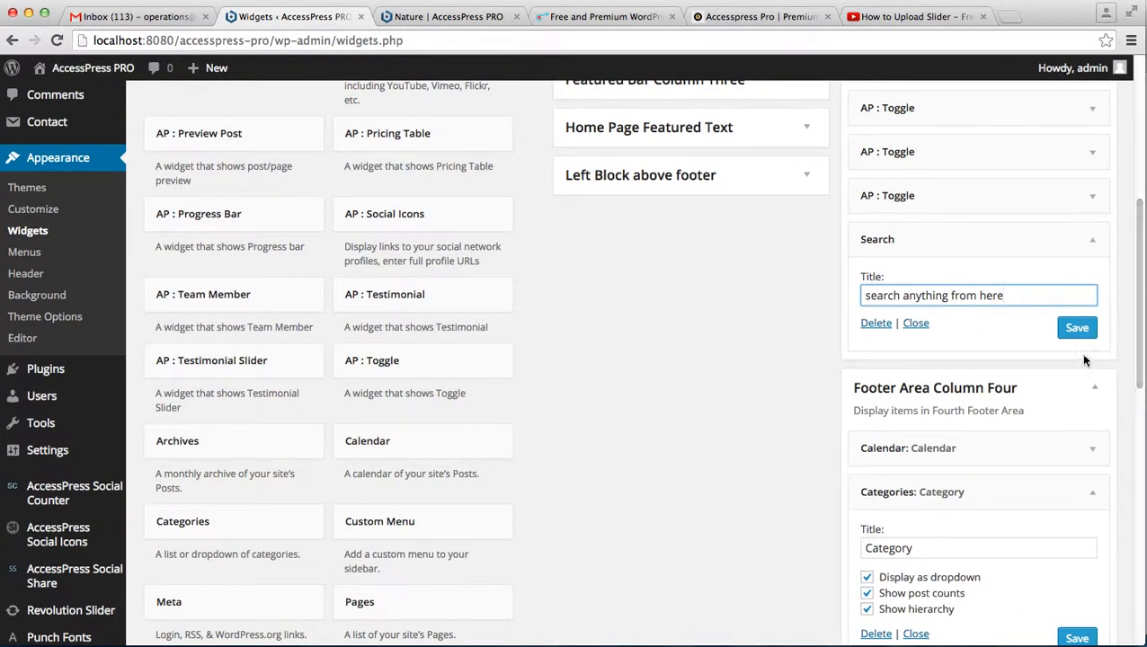
left_click(1077, 328)
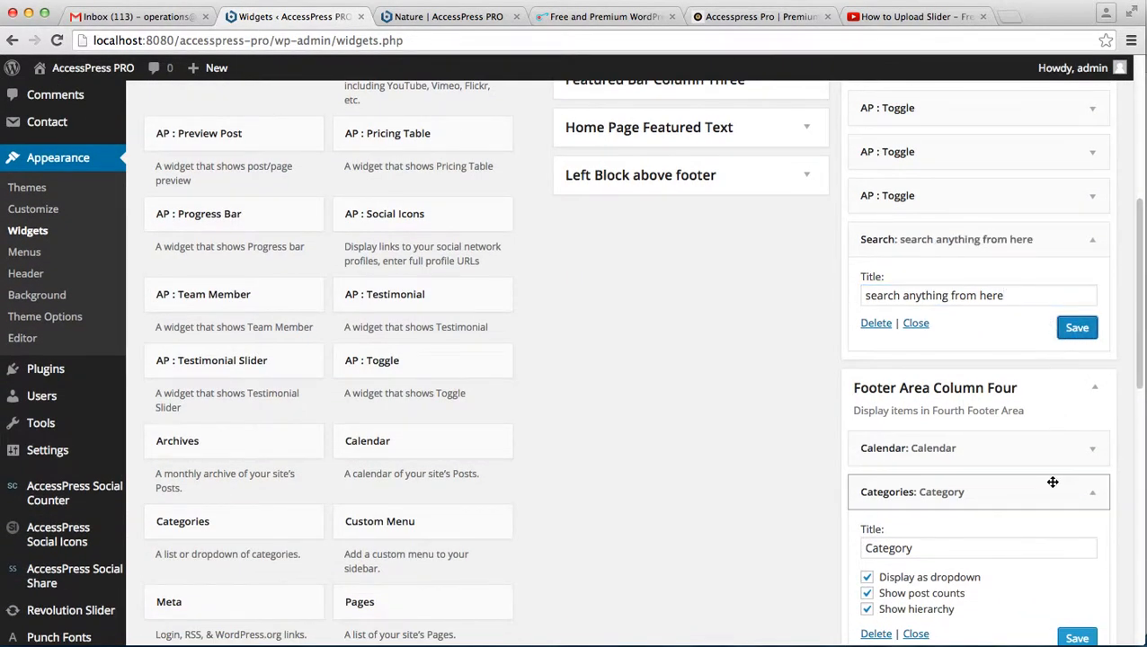
left_click(1093, 492)
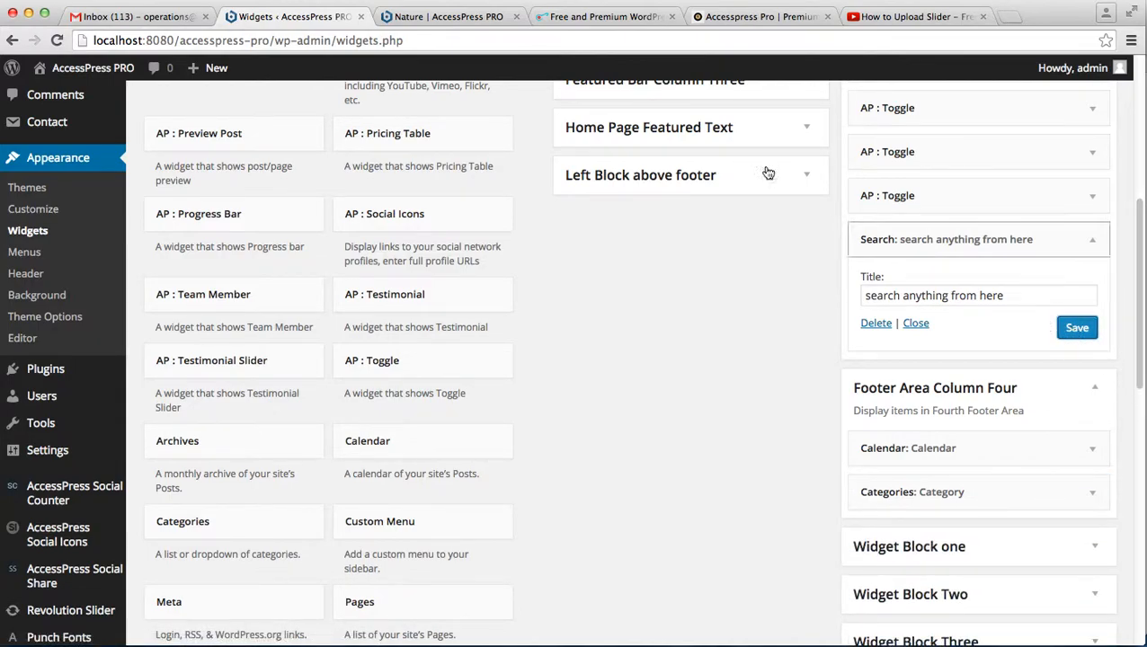
left_click(449, 17)
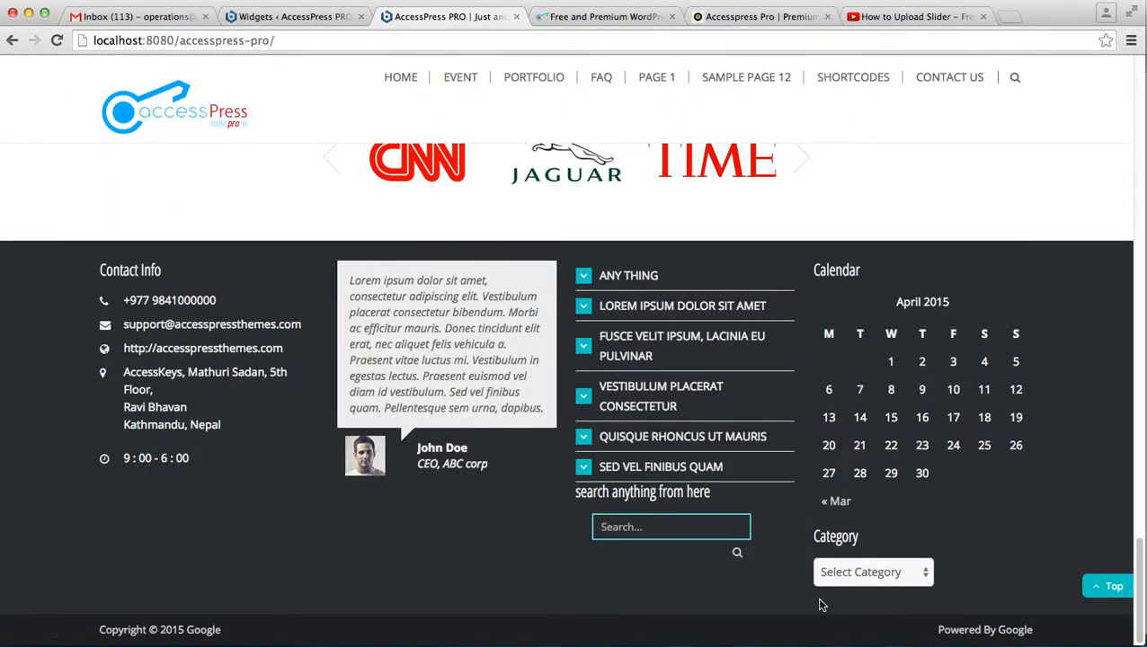
View the live footer showing the 'search anything from here' box beside the Category dropdown
left_click(670, 527)
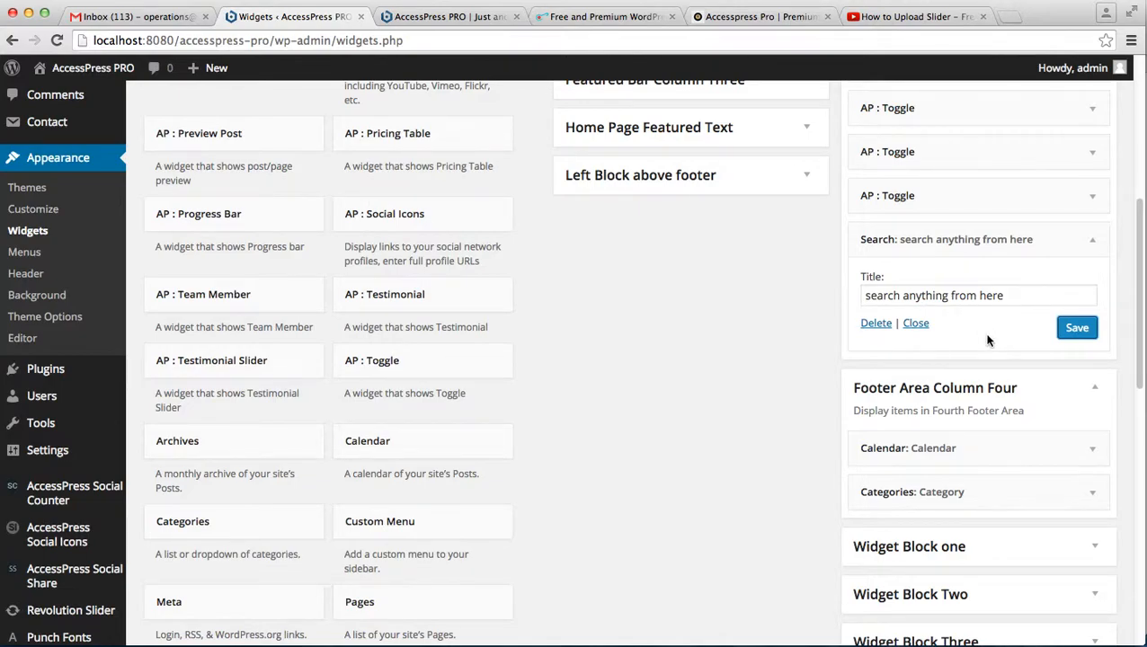
mouse_move(500, 632)
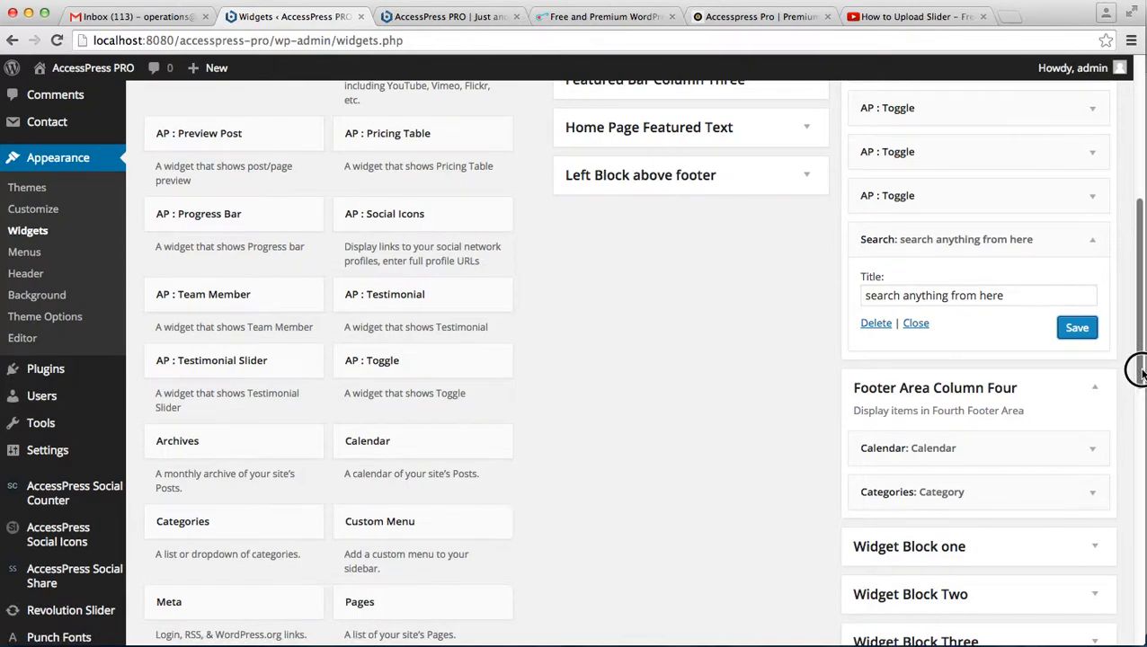
scroll("down", 3)
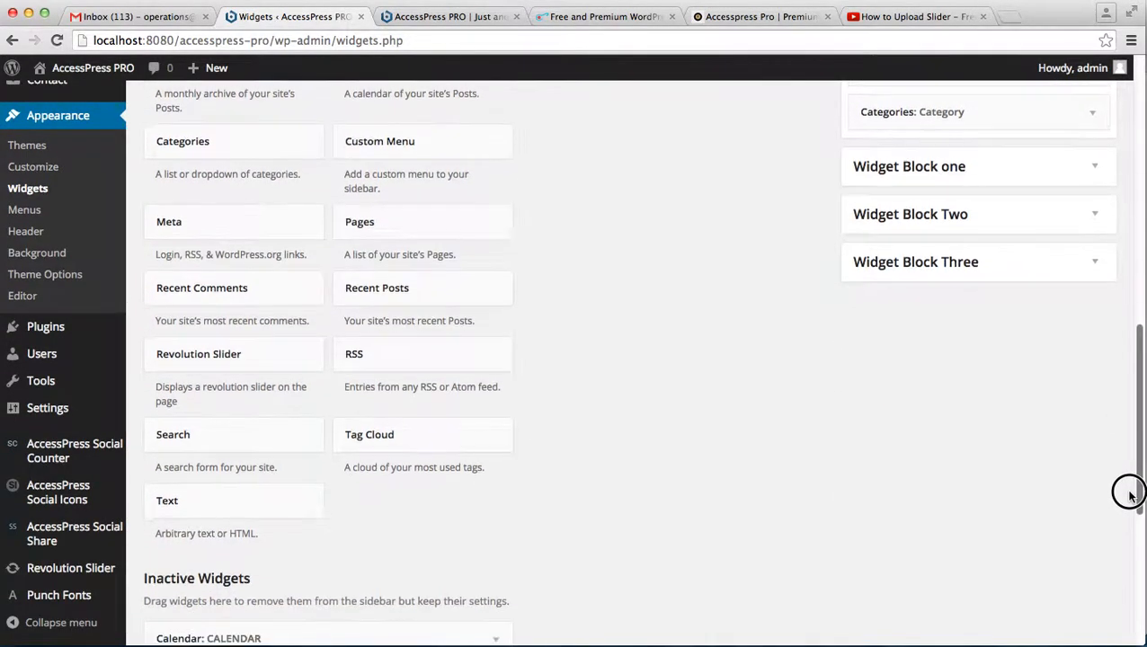
scroll("down", 3)
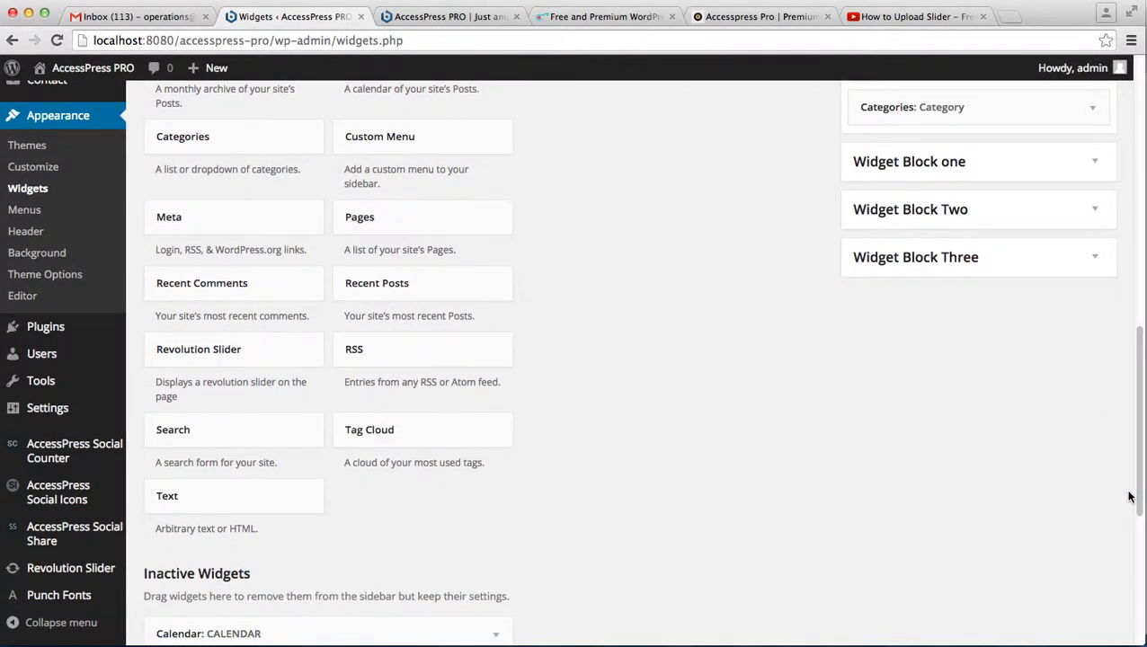